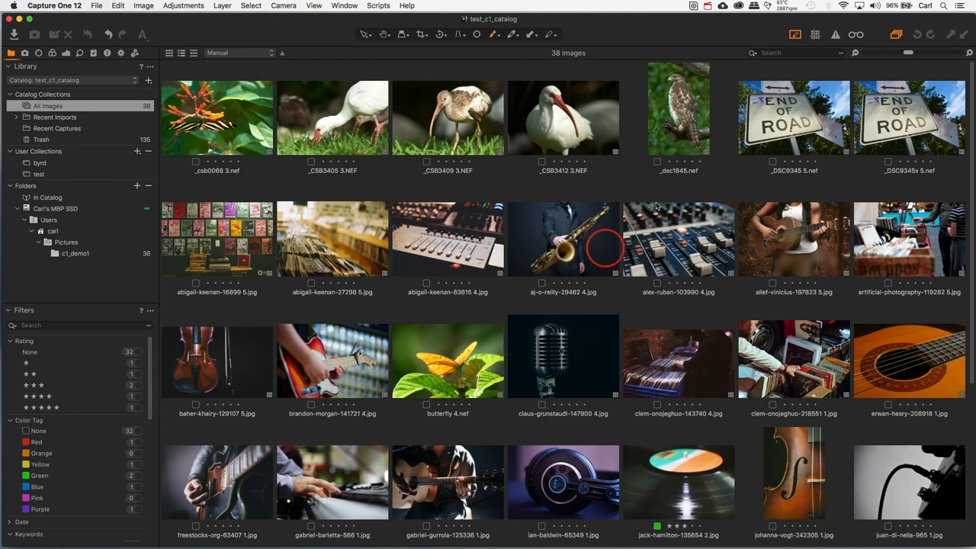
# - Apply the photographer user metadata preset, adding the 'Photo by Joe Photographer' description and website
pyautogui.click(107, 53)
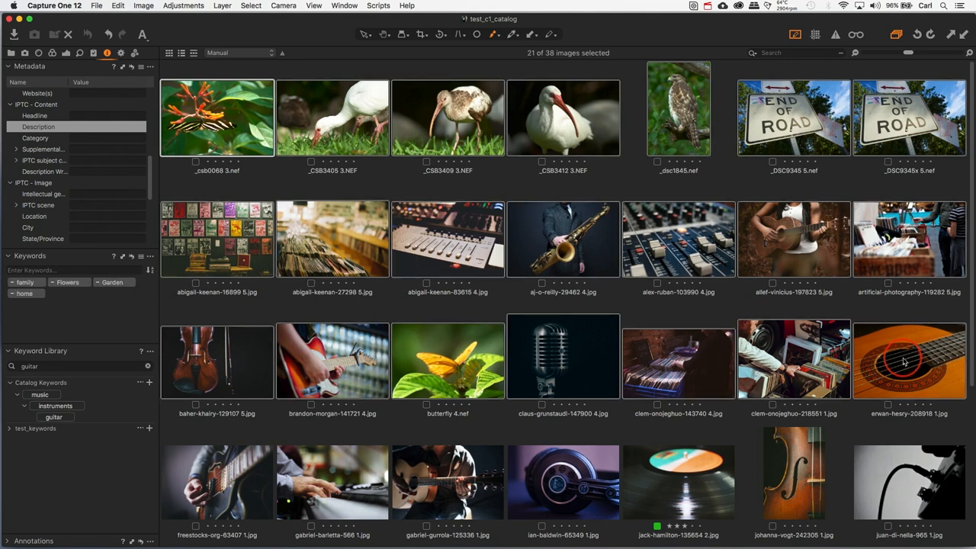
pyautogui.moveTo(148, 115)
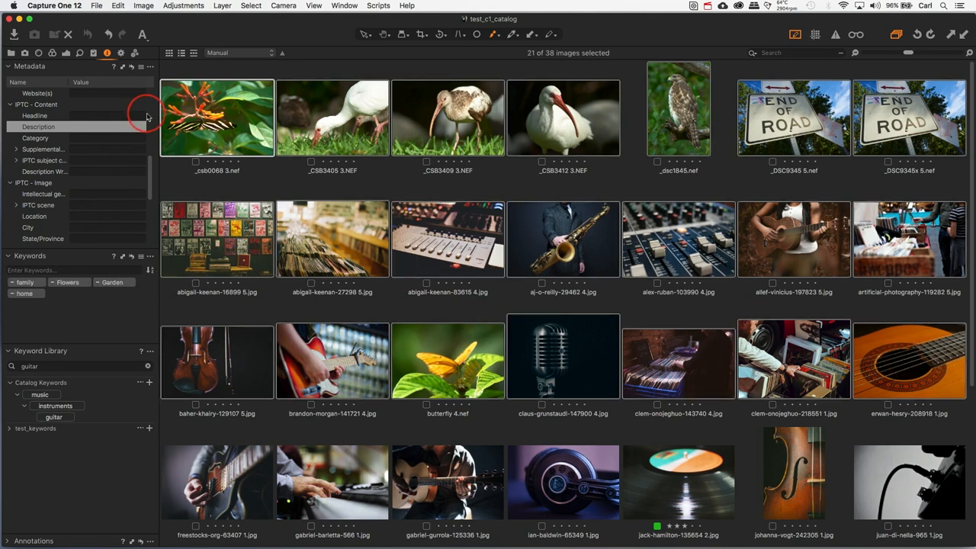
pyautogui.click(142, 66)
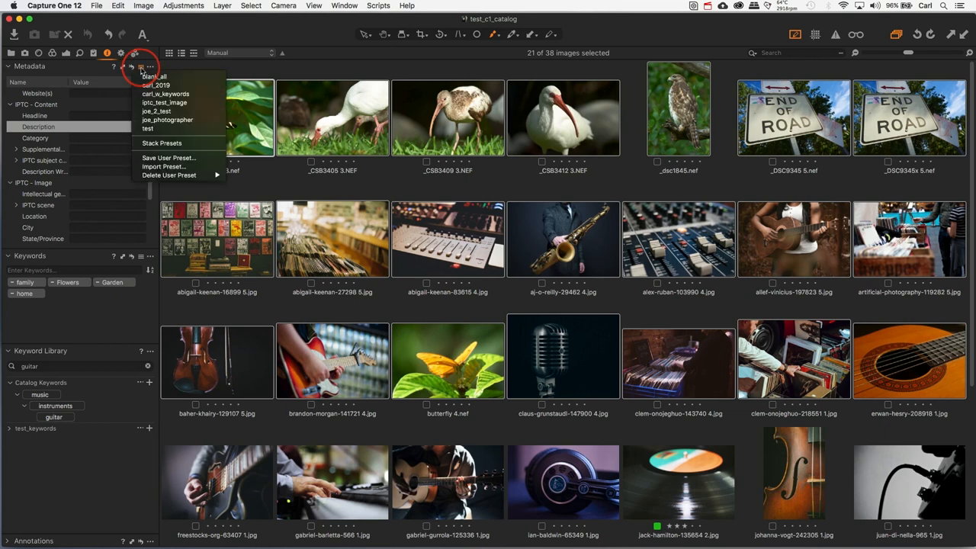
pyautogui.click(156, 111)
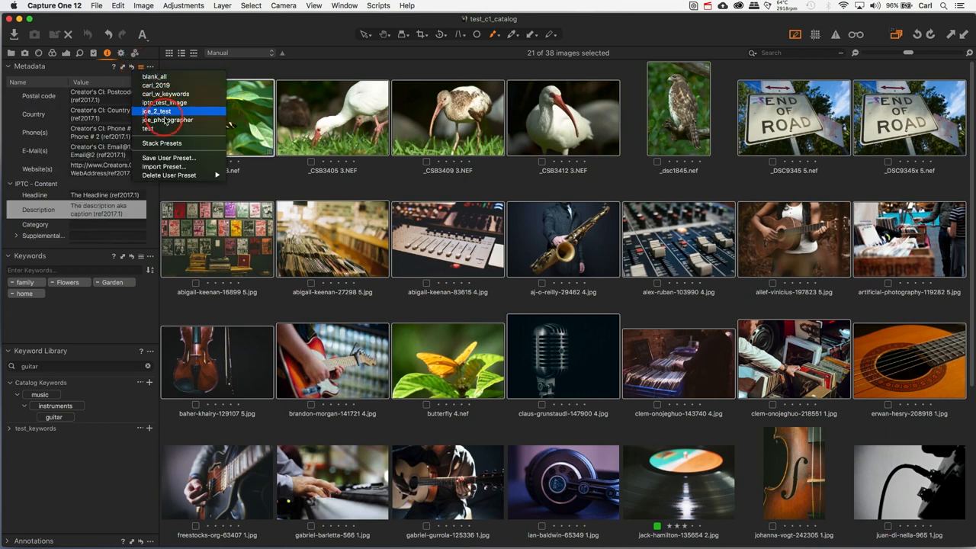
pyautogui.click(167, 120)
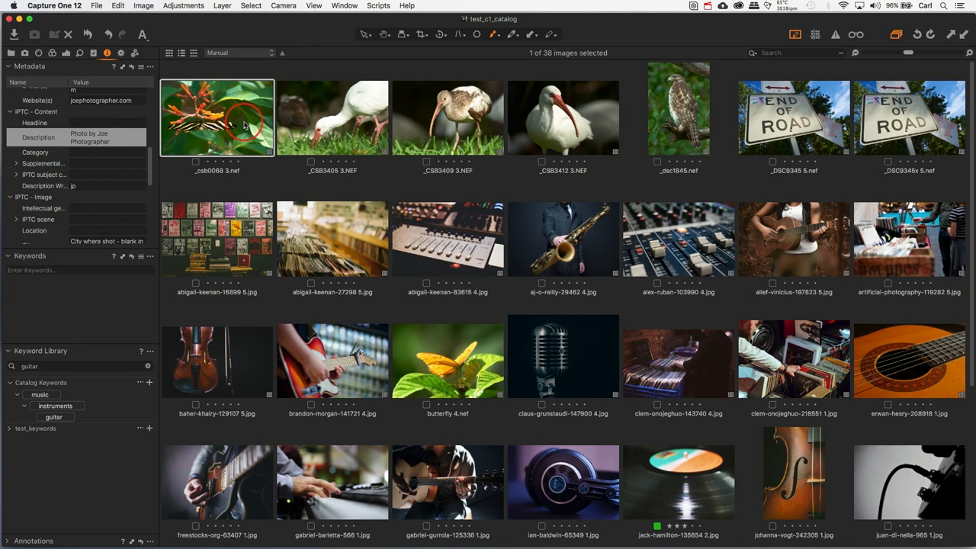
pyautogui.moveTo(265, 266)
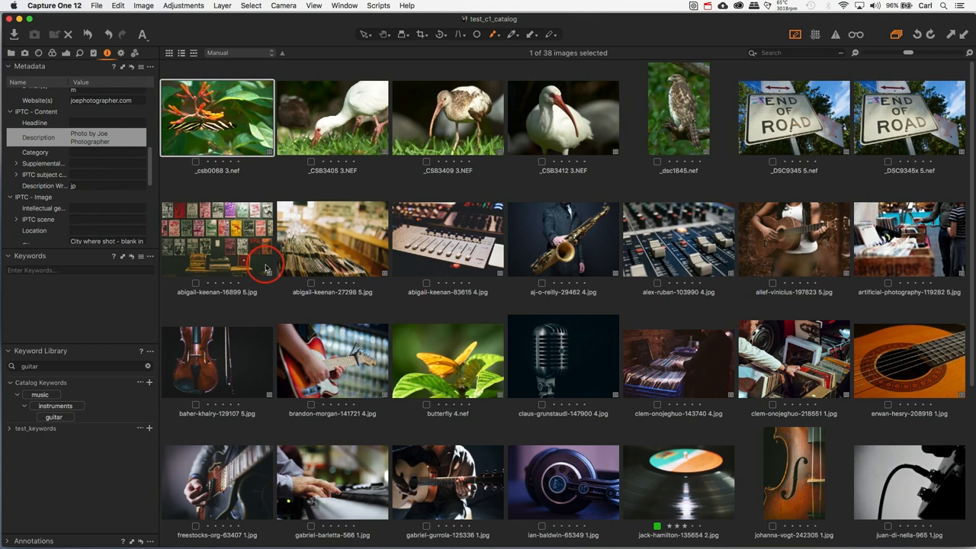
pyautogui.moveTo(221, 243)
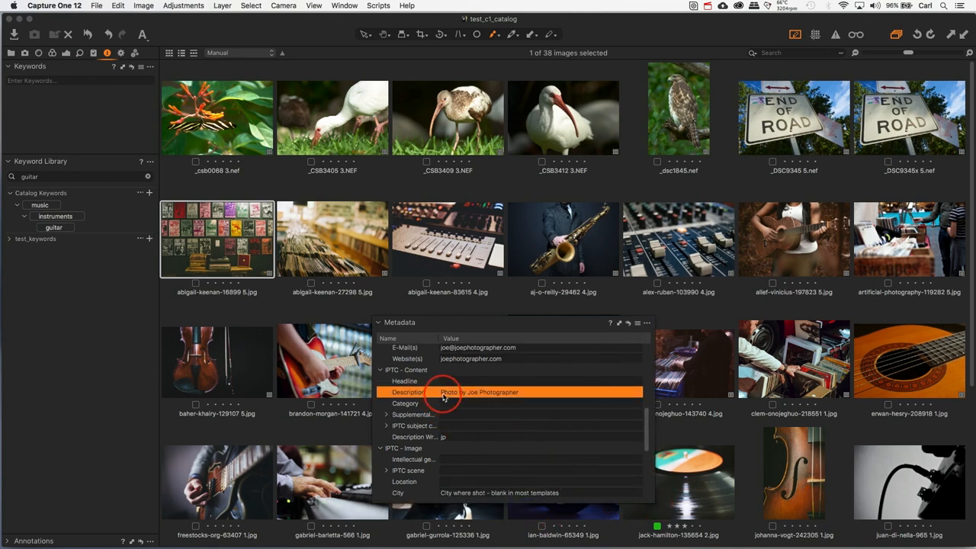
# - Add a WidgetCo-buys-local-record-stores caption before the photo credit in abigail-keenan-16899's Description
pyautogui.click(479, 391)
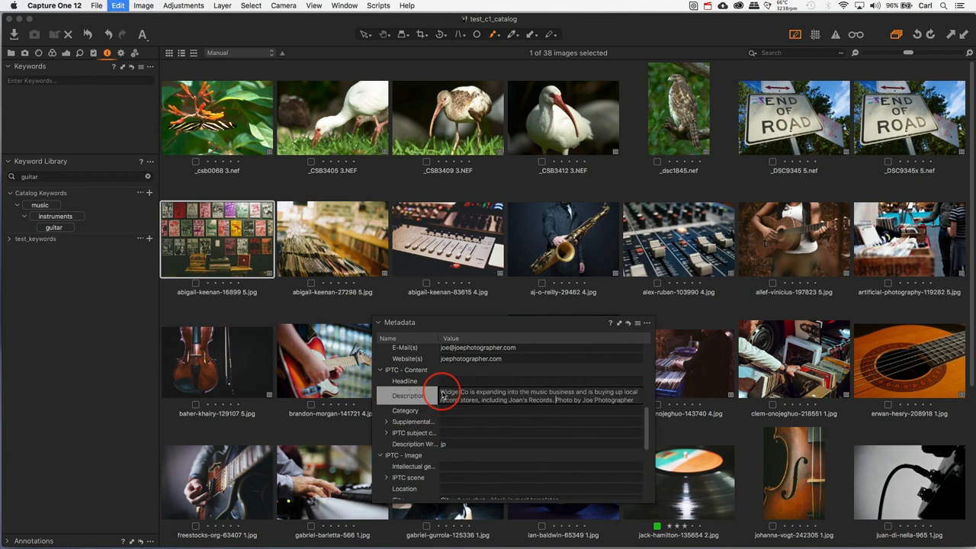
pyautogui.click(442, 395)
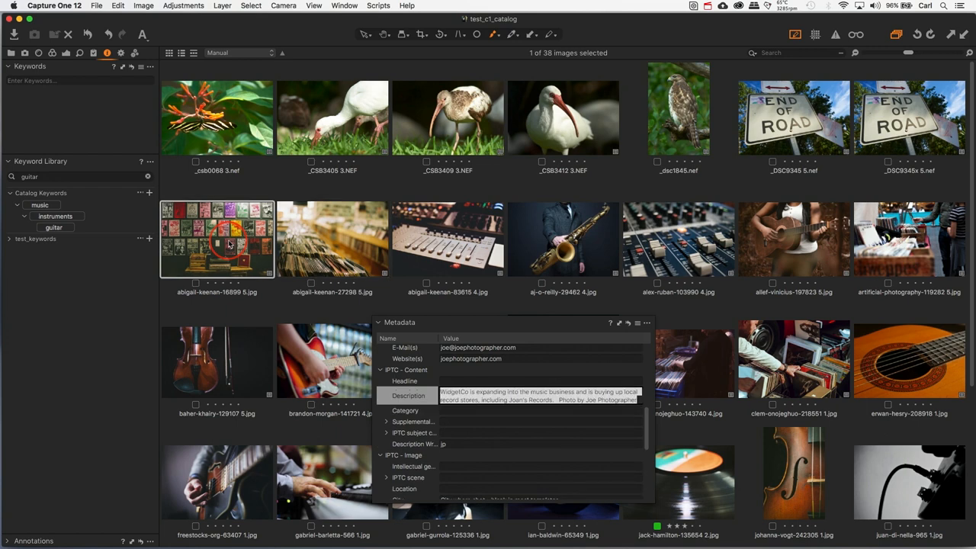
# - Select the other record-store photos and open the Adjustments Clipboard for the described photo's metadata
pyautogui.click(331, 238)
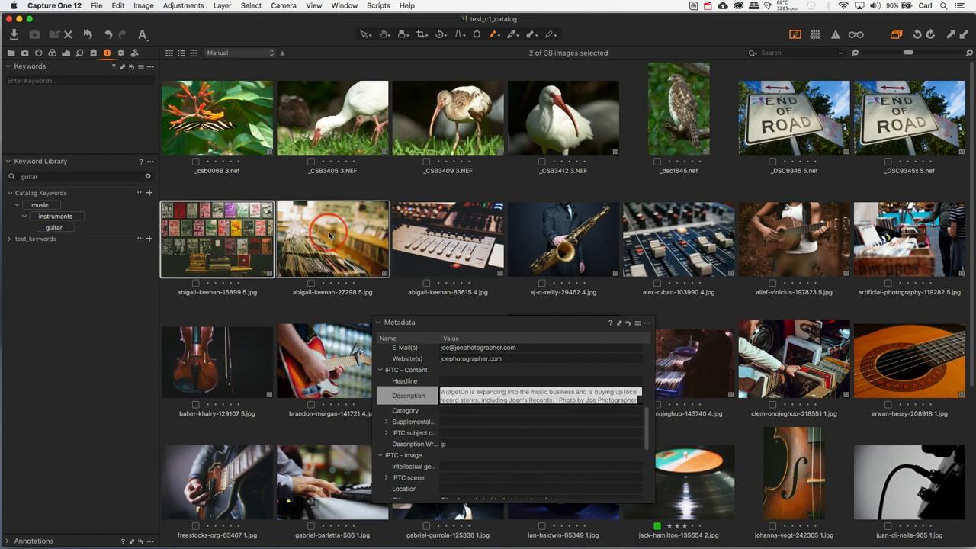
pyautogui.moveTo(811, 244)
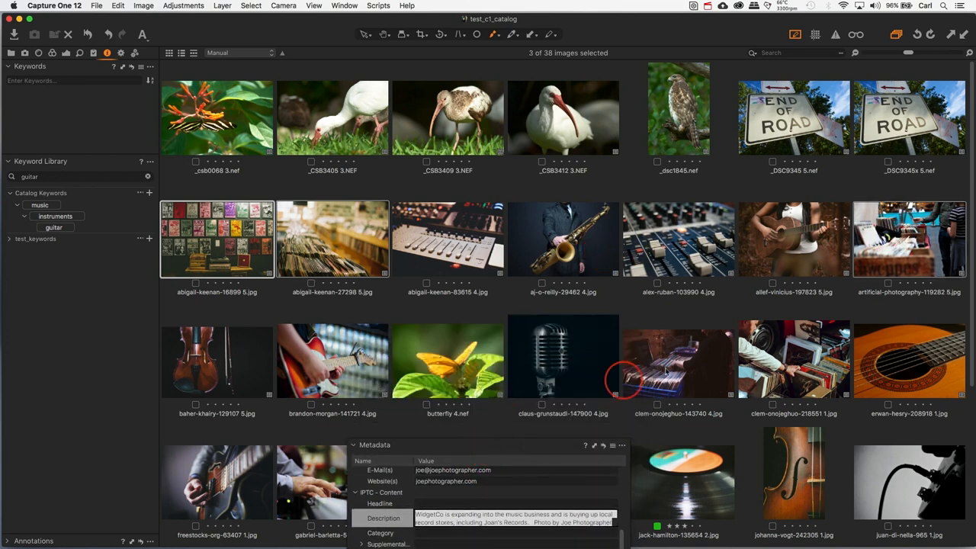
pyautogui.click(793, 358)
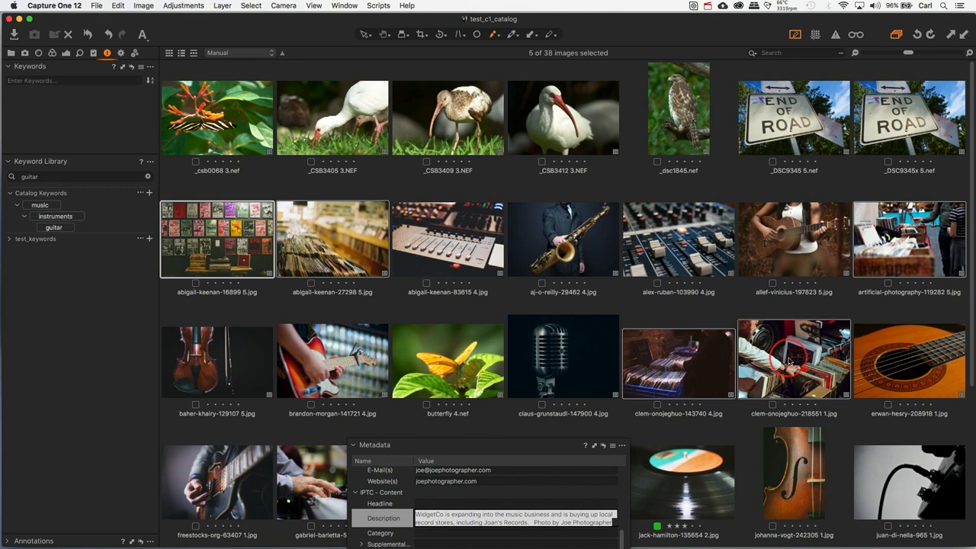
pyautogui.moveTo(507, 450)
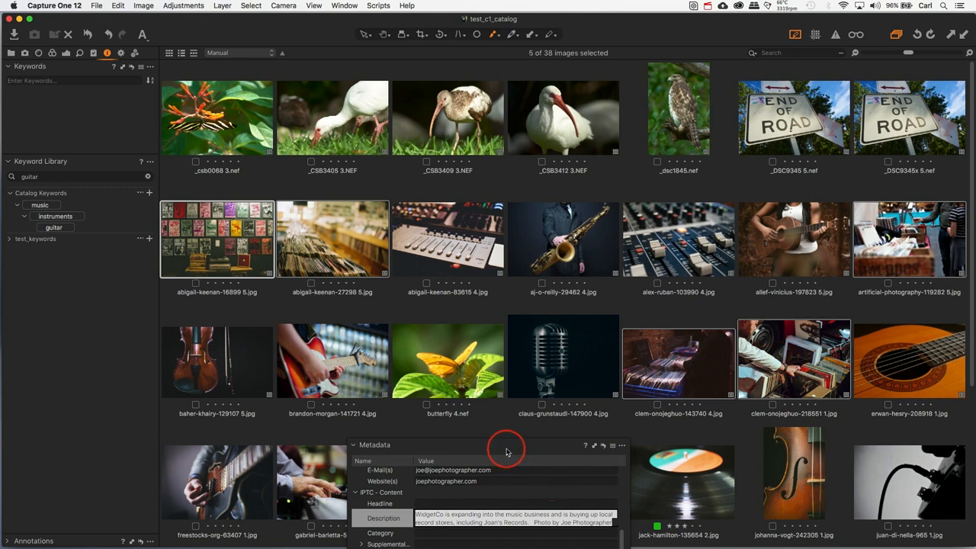
pyautogui.moveTo(505, 449); pyautogui.dragTo(408, 316)
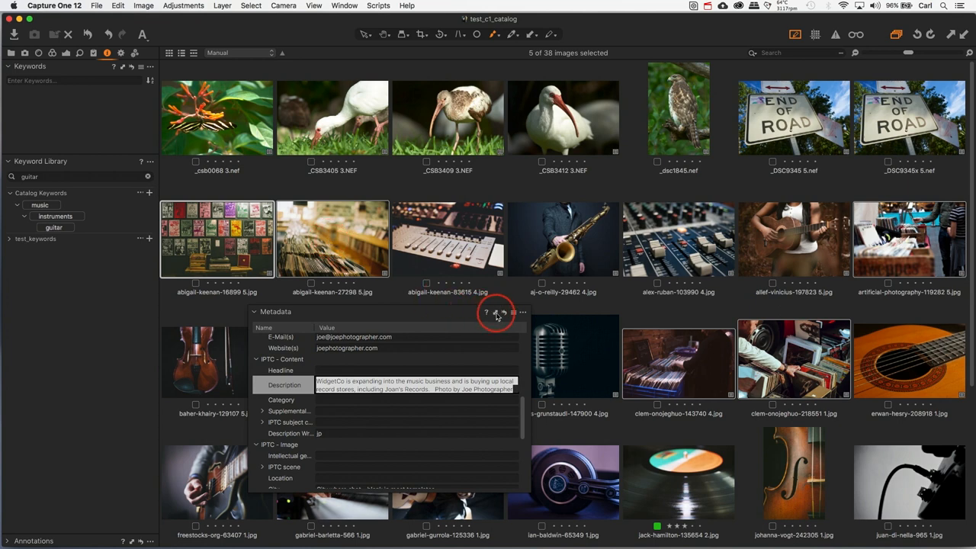
pyautogui.moveTo(503, 312)
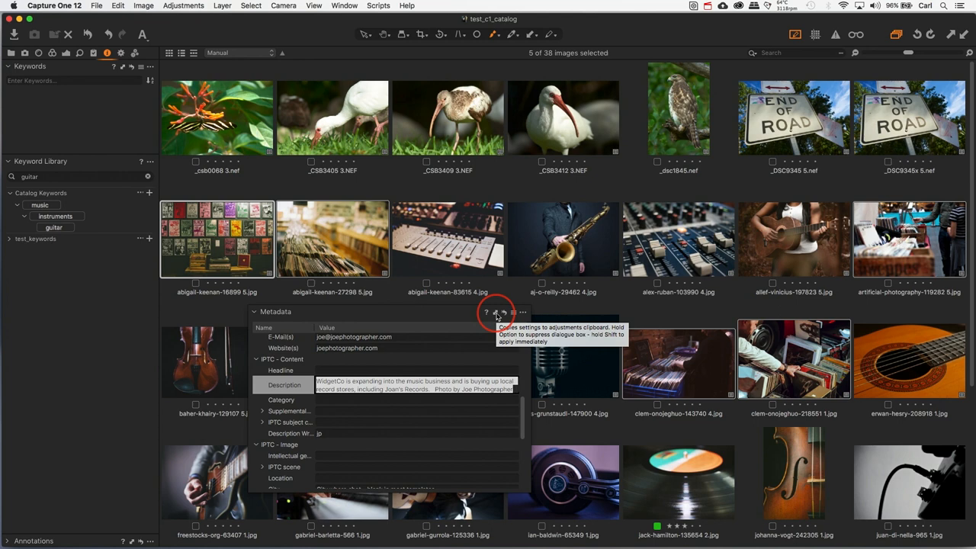
pyautogui.click(502, 312)
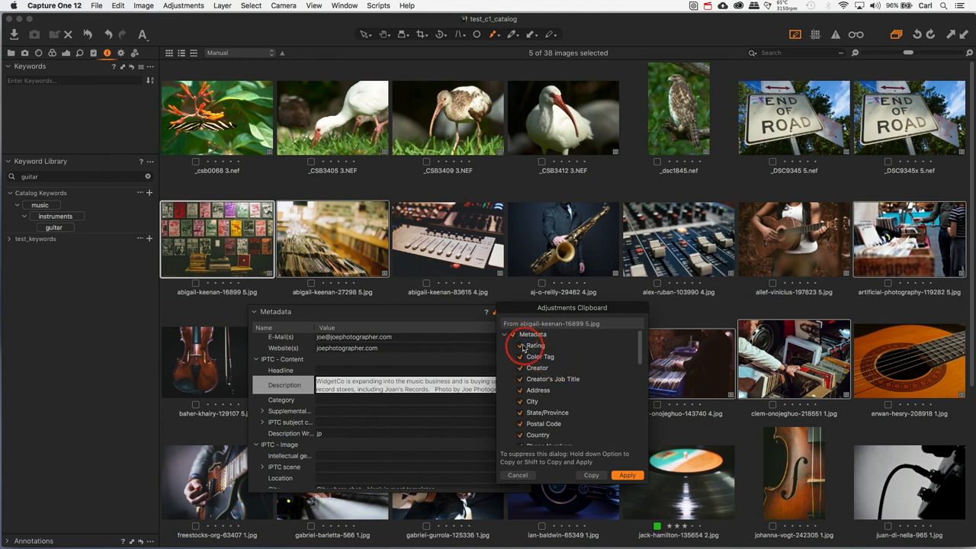
# - Copy only the Description field, excluding rating, and paste it onto the five record-store photos
pyautogui.click(522, 351)
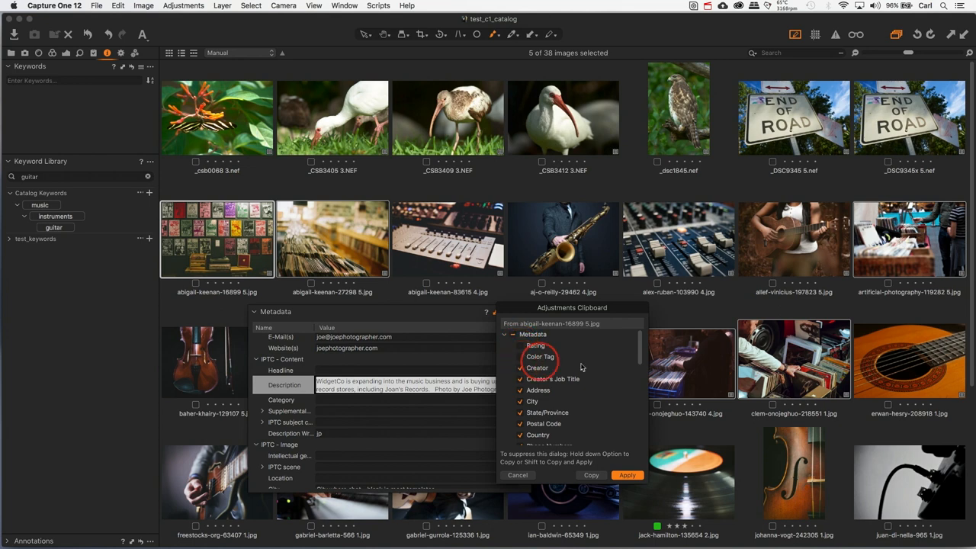
pyautogui.scroll(-3)
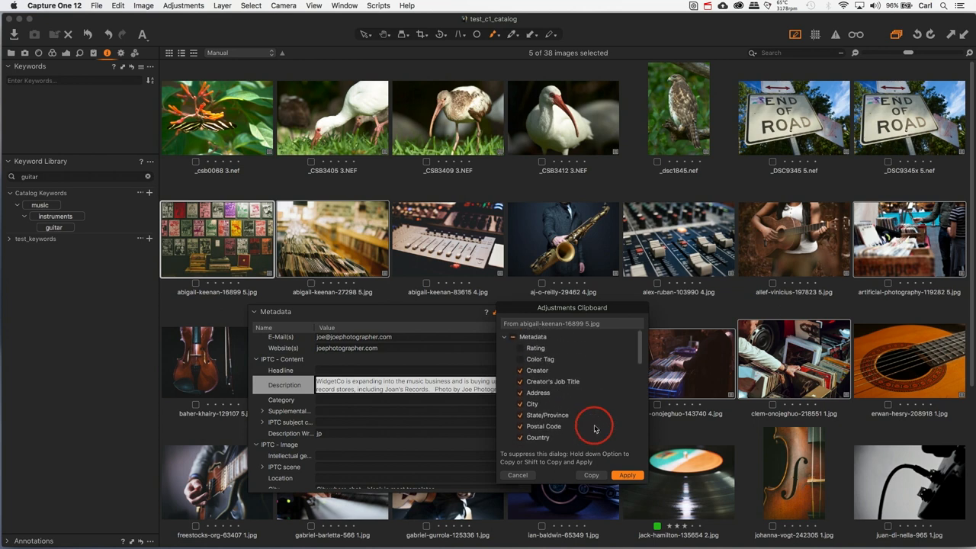
pyautogui.scroll(-3)
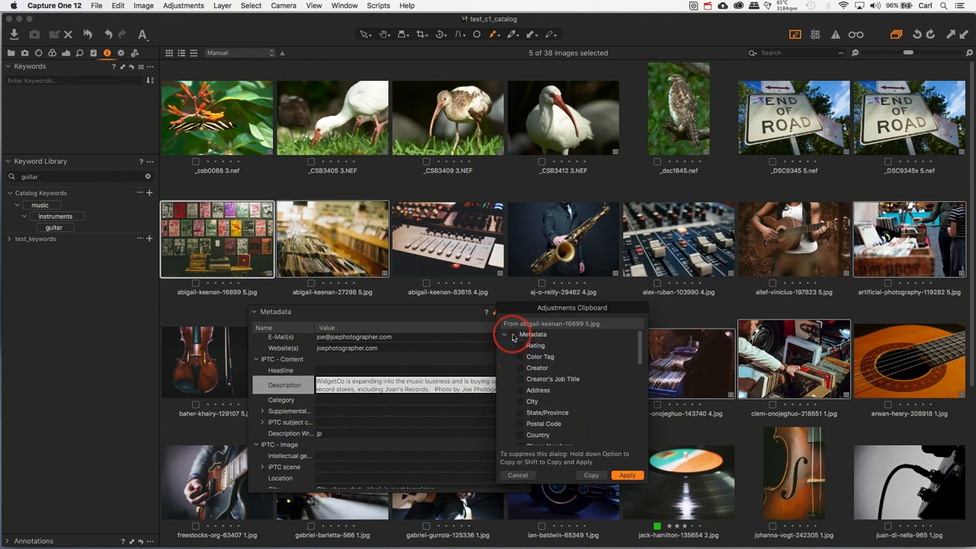
pyautogui.scroll(-3)
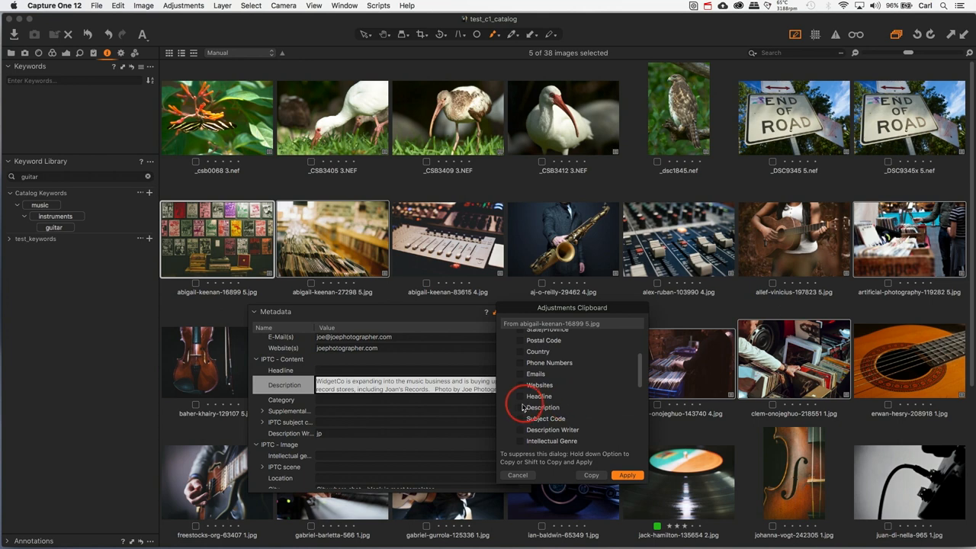
pyautogui.click(521, 407)
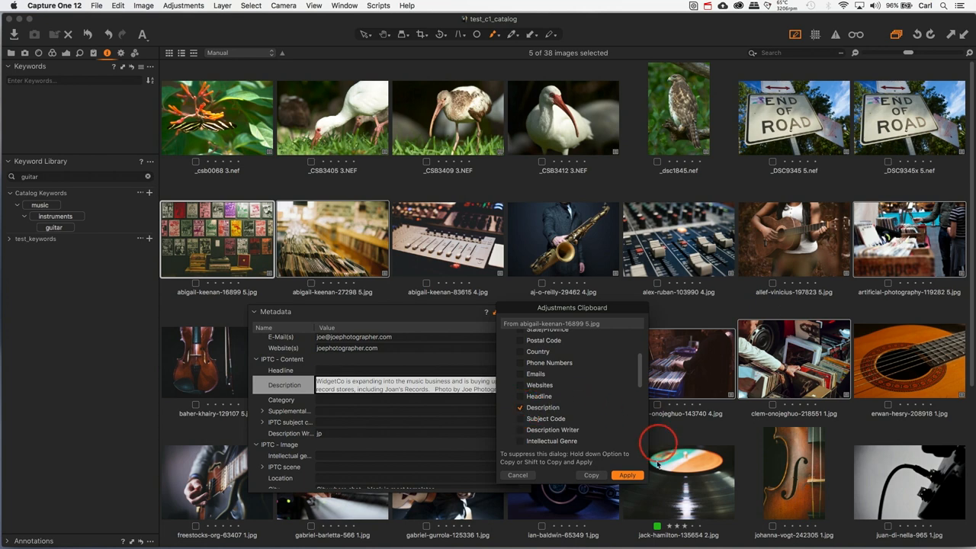
pyautogui.click(627, 474)
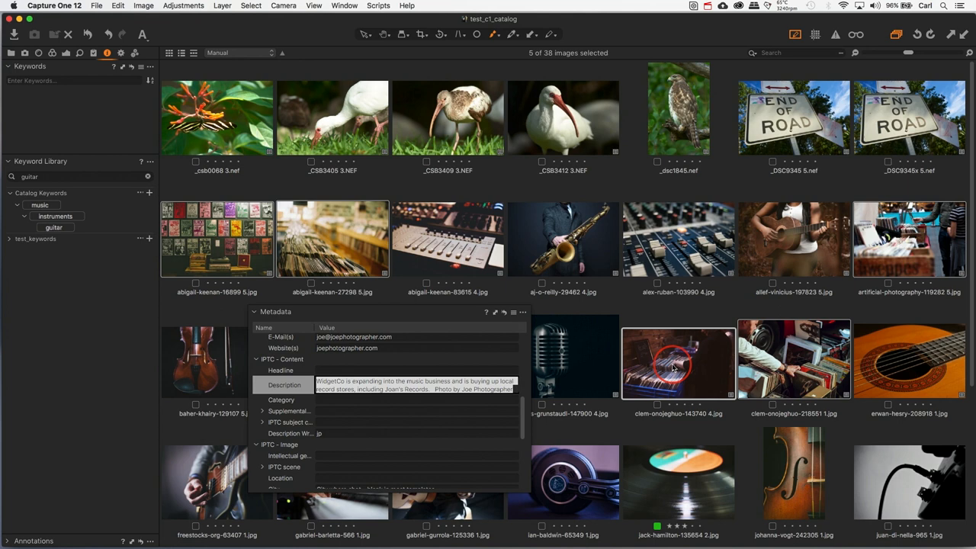
pyautogui.moveTo(518, 290)
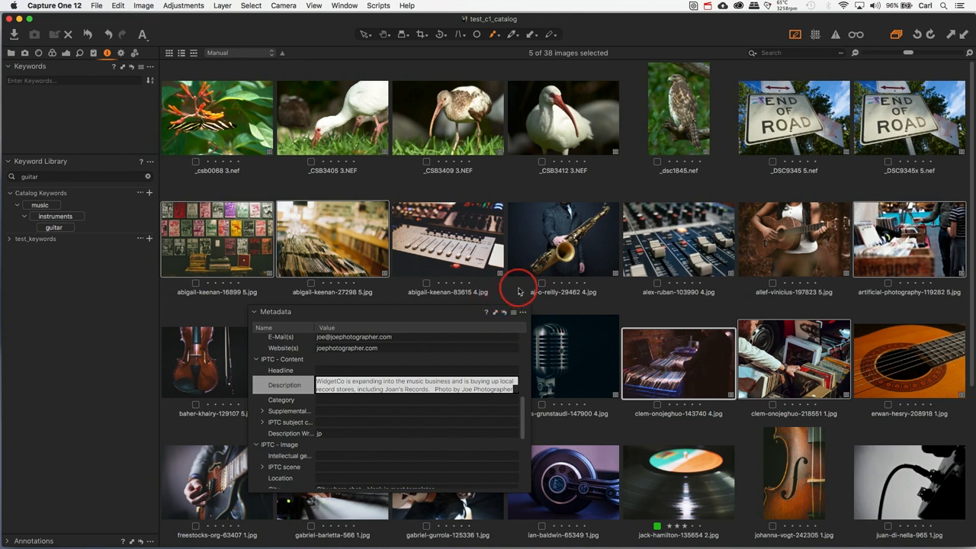
pyautogui.doubleClick(447, 292)
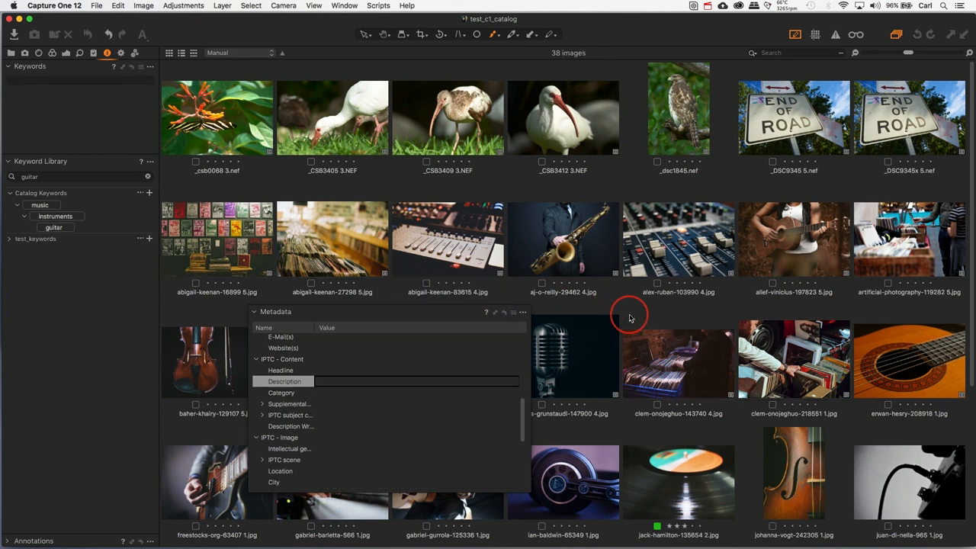
pyautogui.moveTo(235, 248)
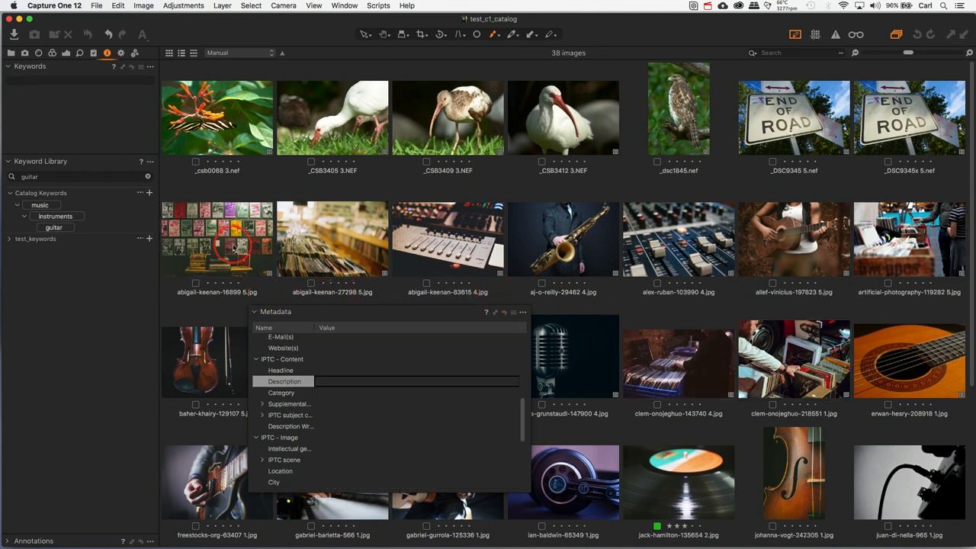
pyautogui.click(217, 238)
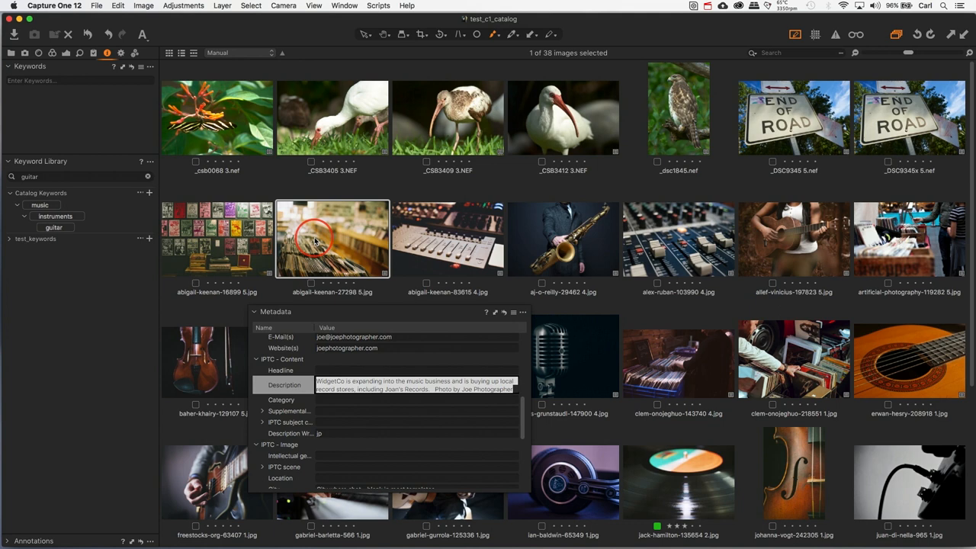
pyautogui.moveTo(413, 316)
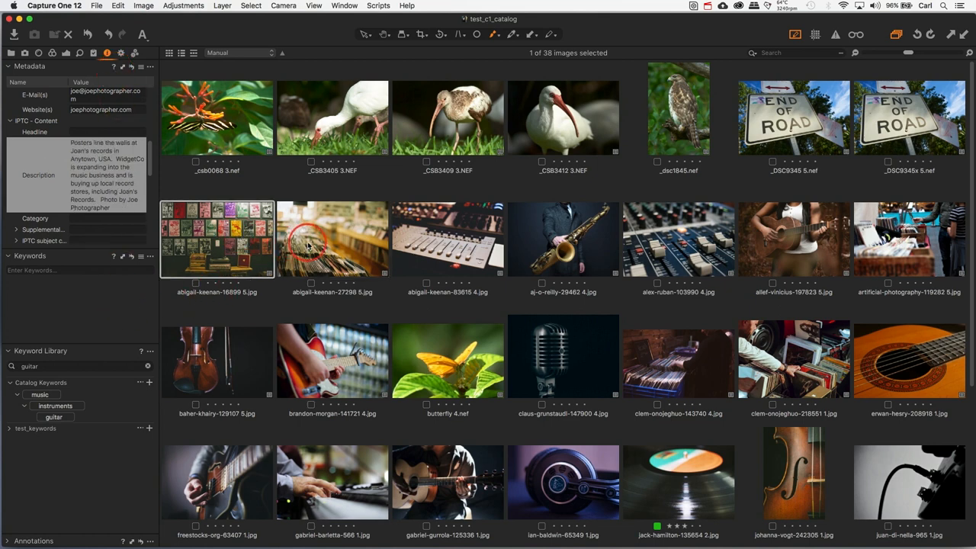
# - Finish selecting the five store photos and add the keywords records and stores
pyautogui.click(909, 239)
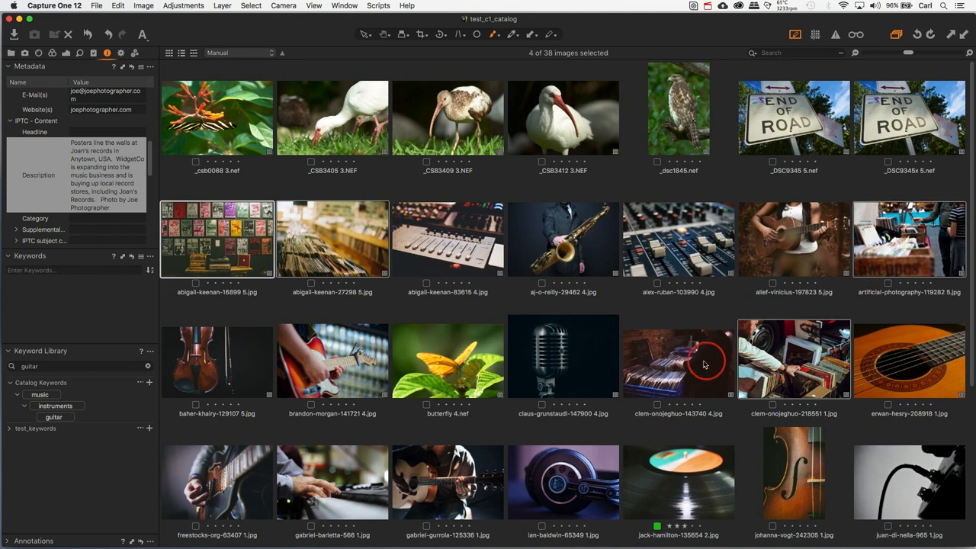
pyautogui.click(678, 362)
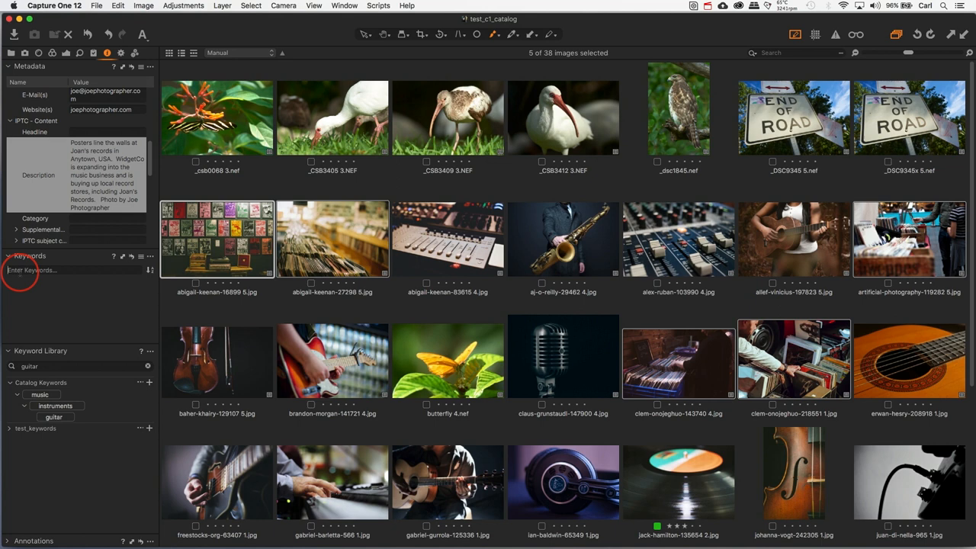
pyautogui.write('records')
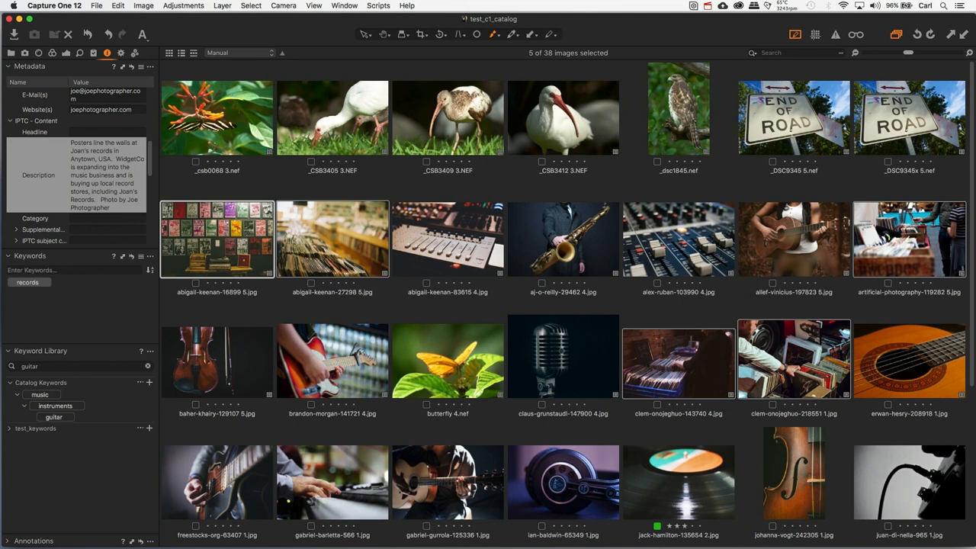
pyautogui.write('stores')
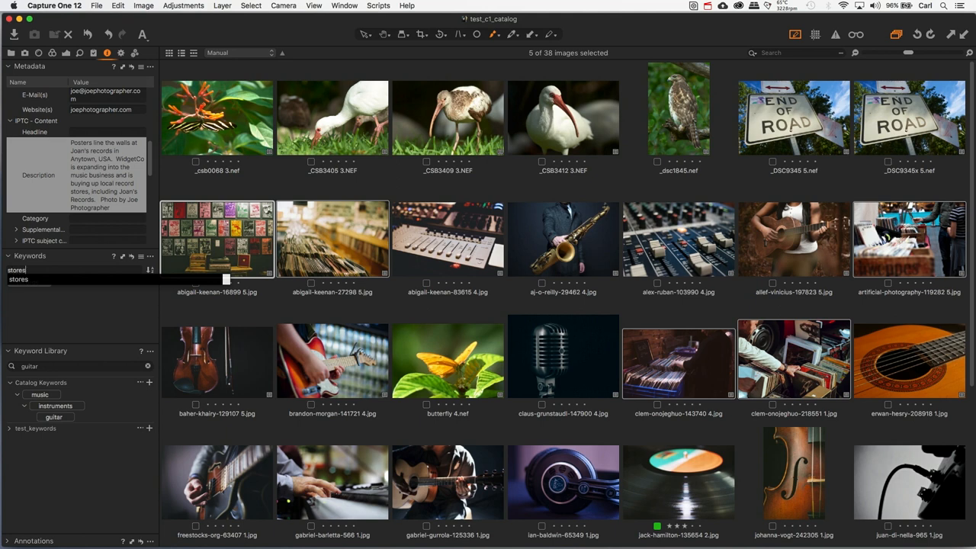
pyautogui.press('Return')
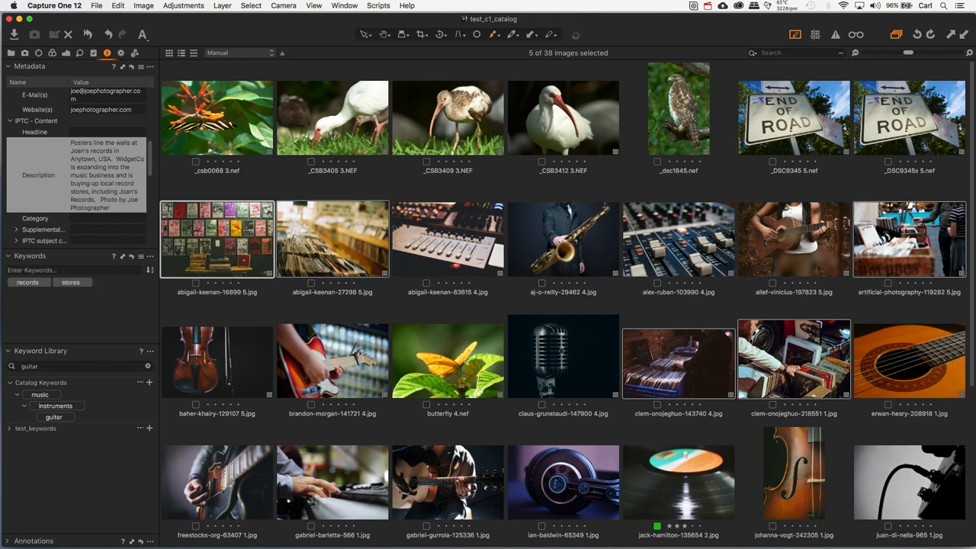
# - Remove the mistyped 'trtsil' keyword and add the retail keyword instead
pyautogui.write('trts')
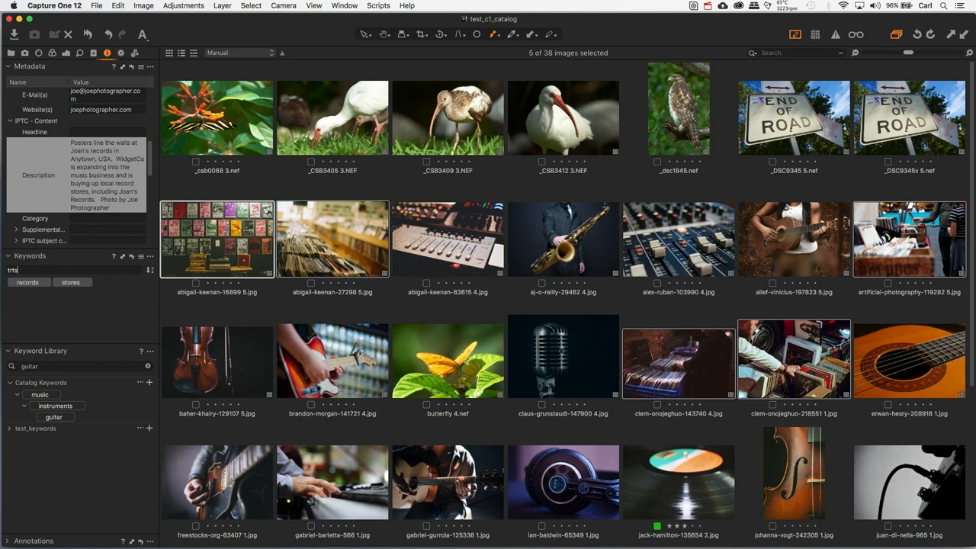
pyautogui.press('Enter')
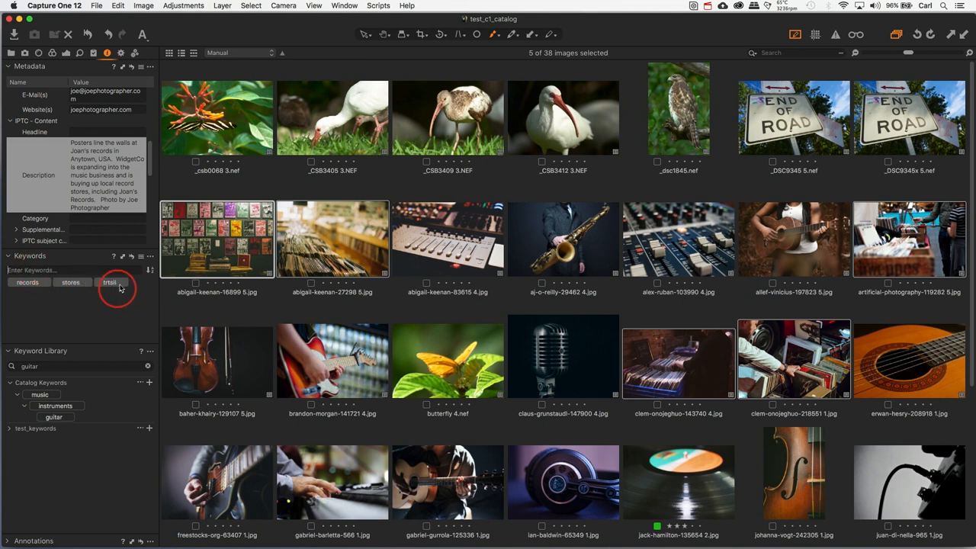
pyautogui.click(125, 282)
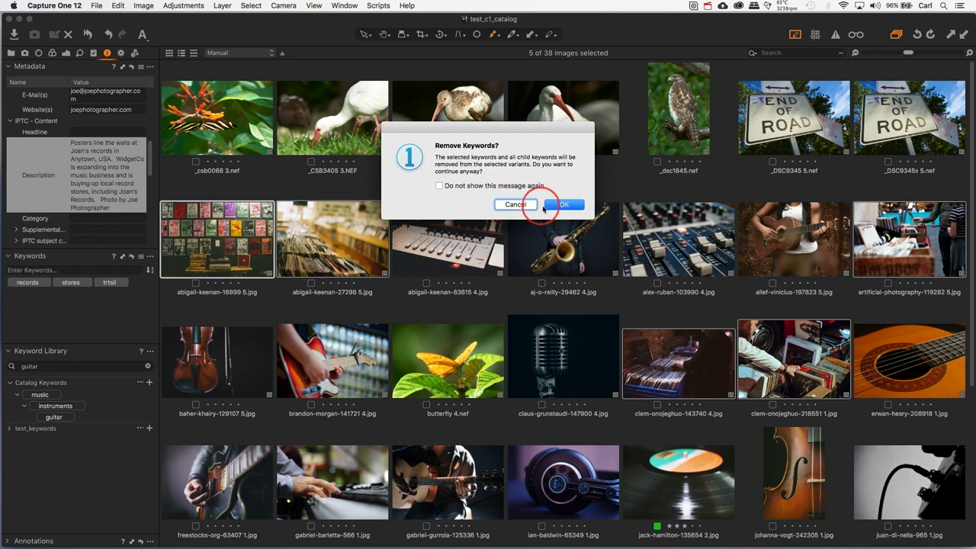
pyautogui.click(564, 205)
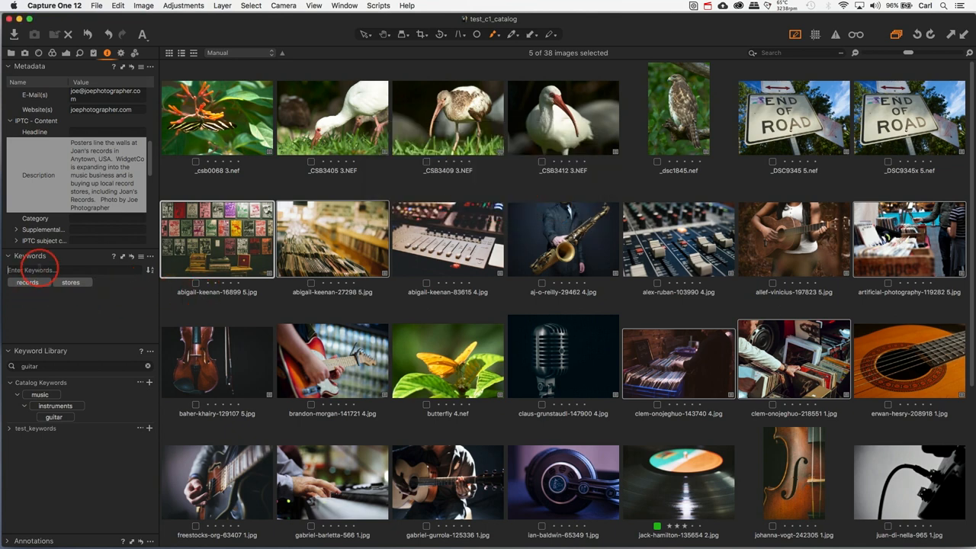
pyautogui.write('trtsil')
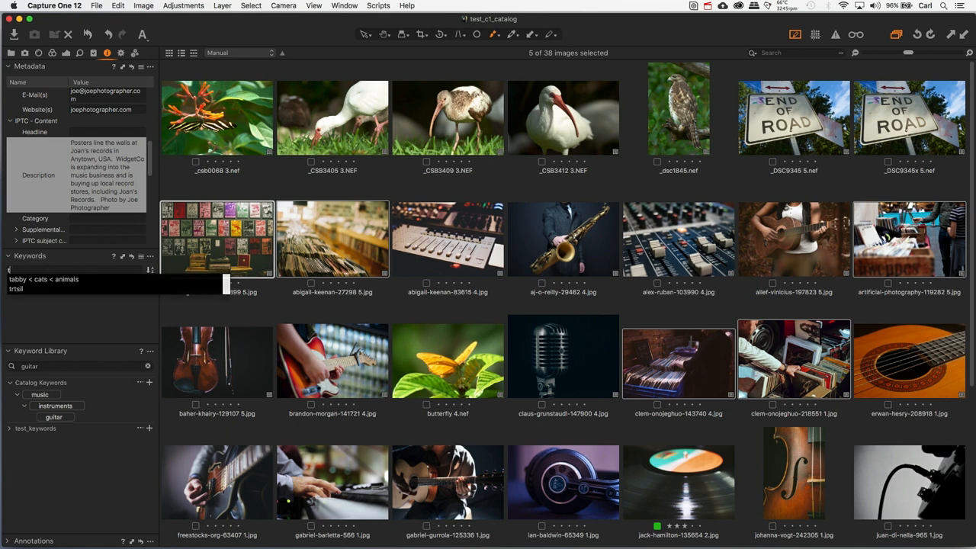
pyautogui.write('retail')
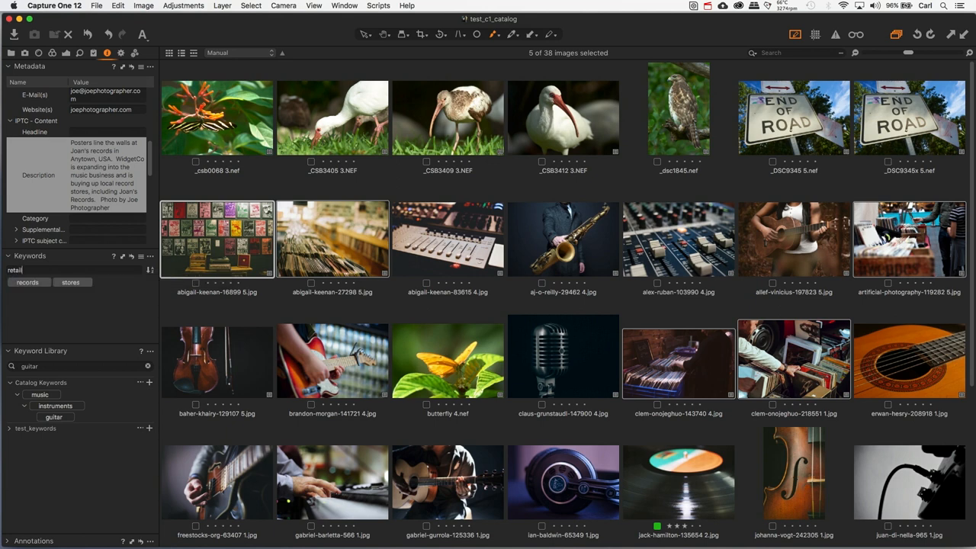
pyautogui.press('Return')
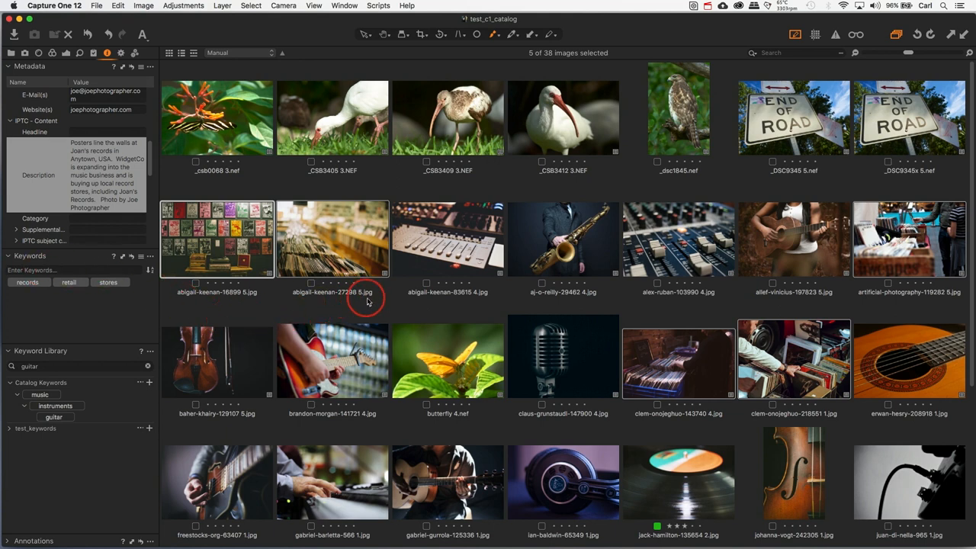
pyautogui.click(448, 238)
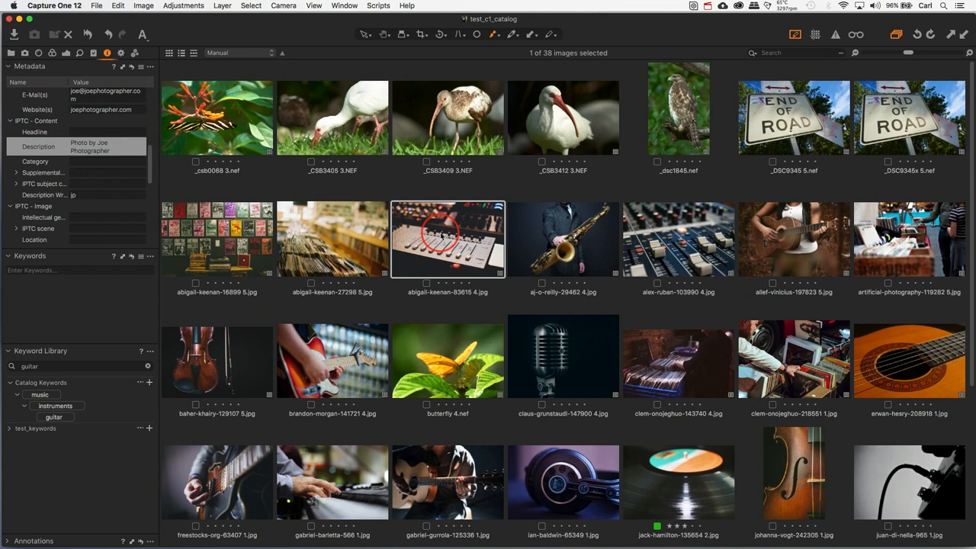
pyautogui.click(332, 239)
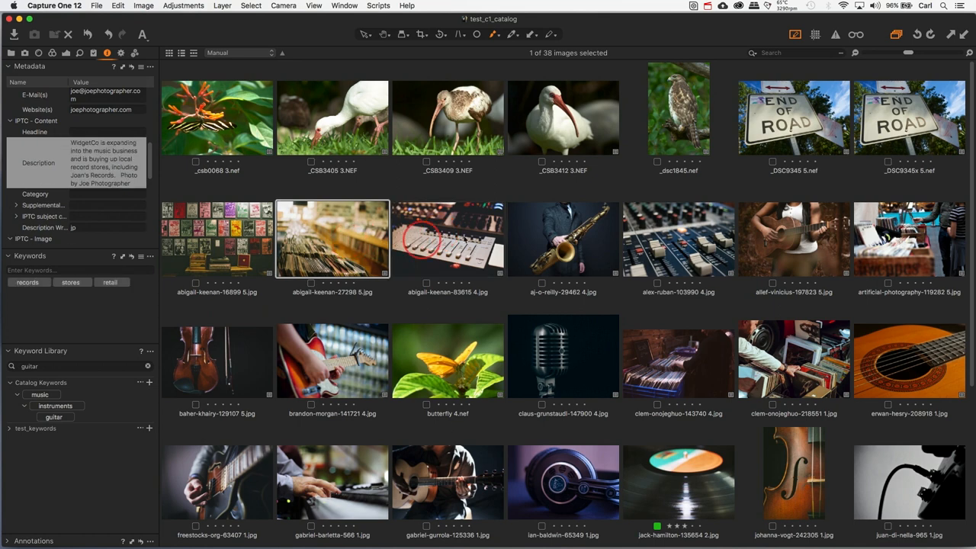
pyautogui.click(678, 362)
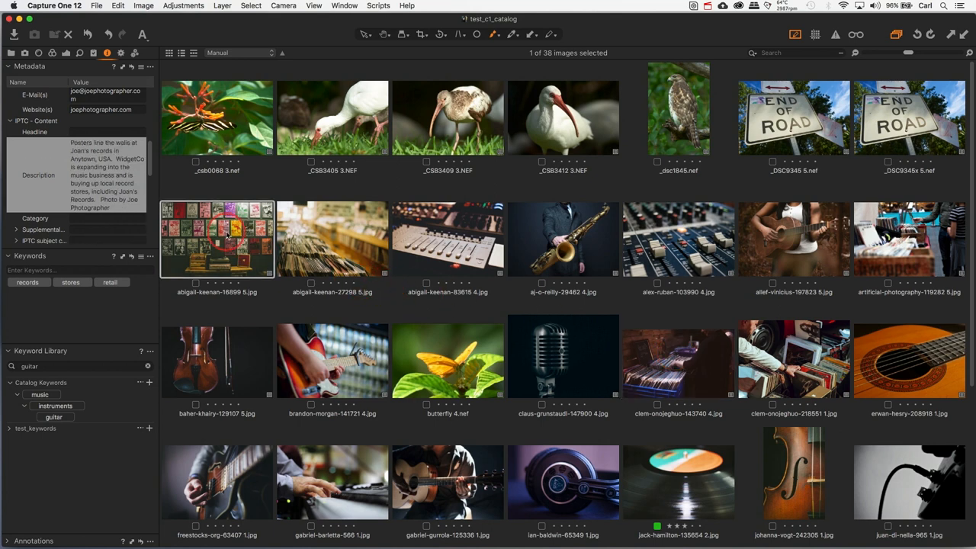
# - Open Export > Variants for the abigail-keenan-16899 poster photo
pyautogui.rightClick(218, 237)
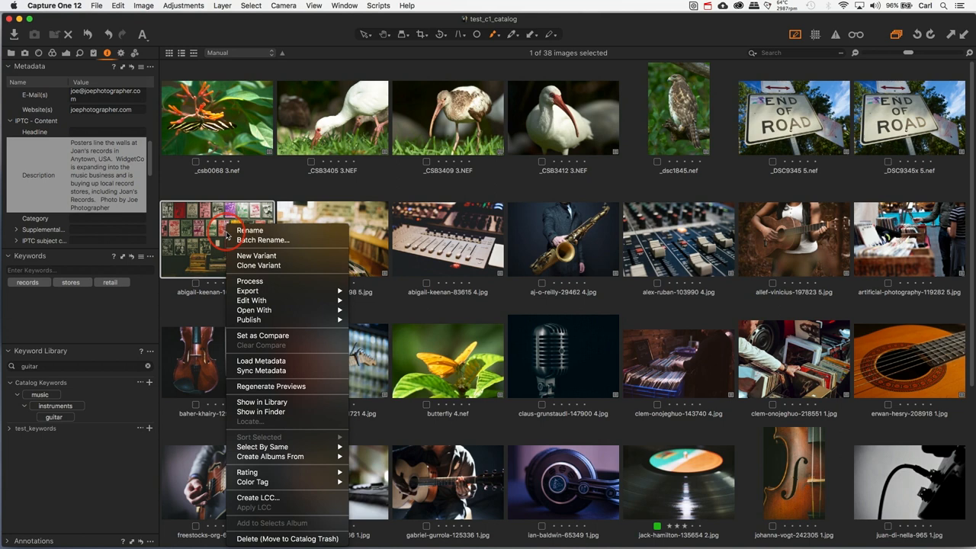
pyautogui.moveTo(240, 385)
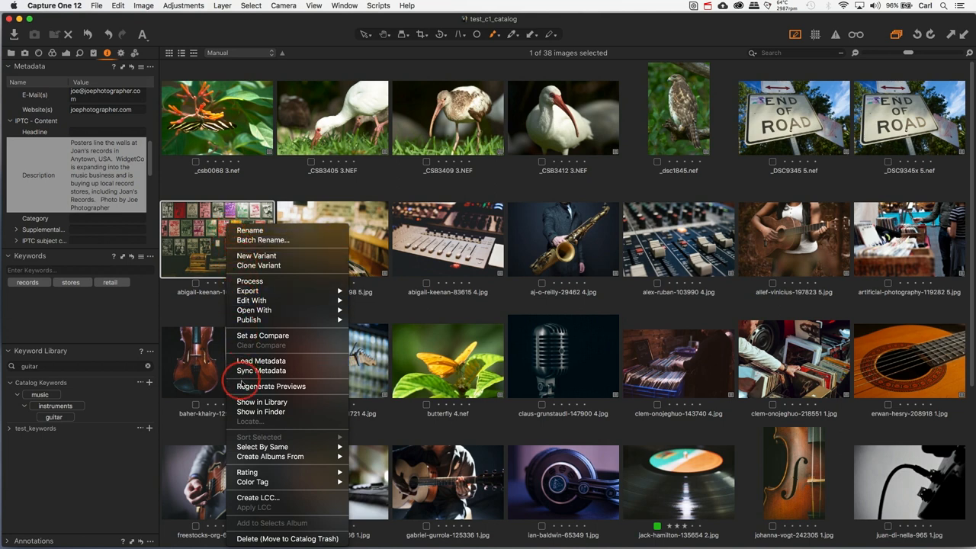
pyautogui.moveTo(260, 370)
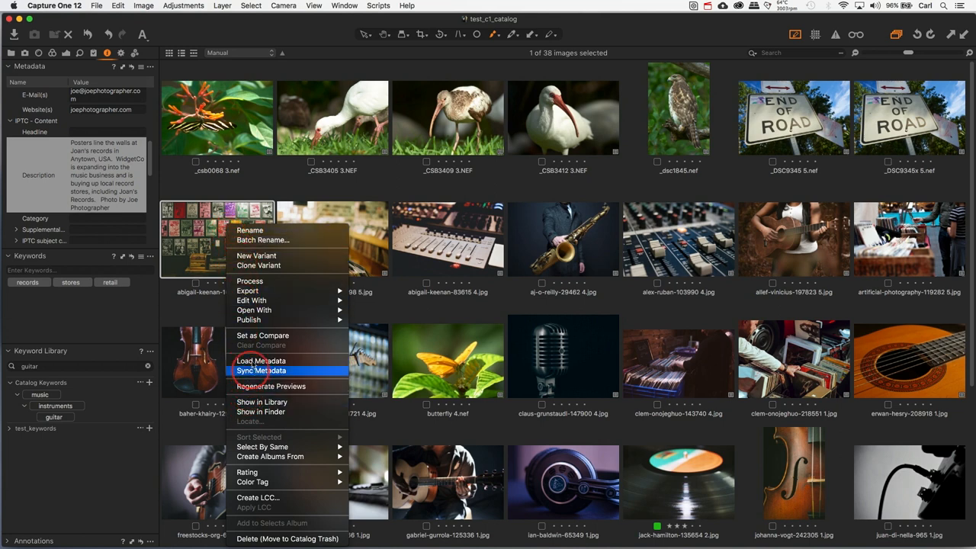
pyautogui.moveTo(247, 291)
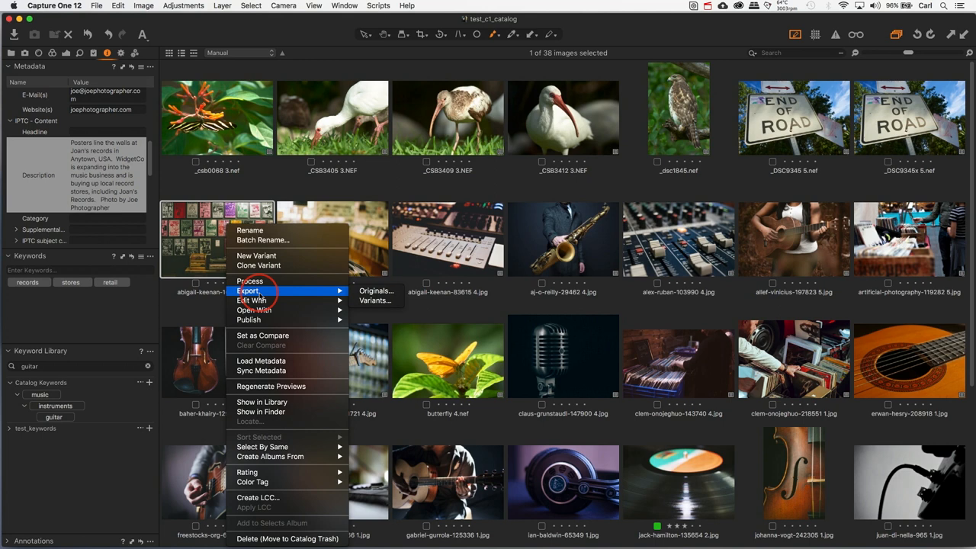
pyautogui.moveTo(375, 291)
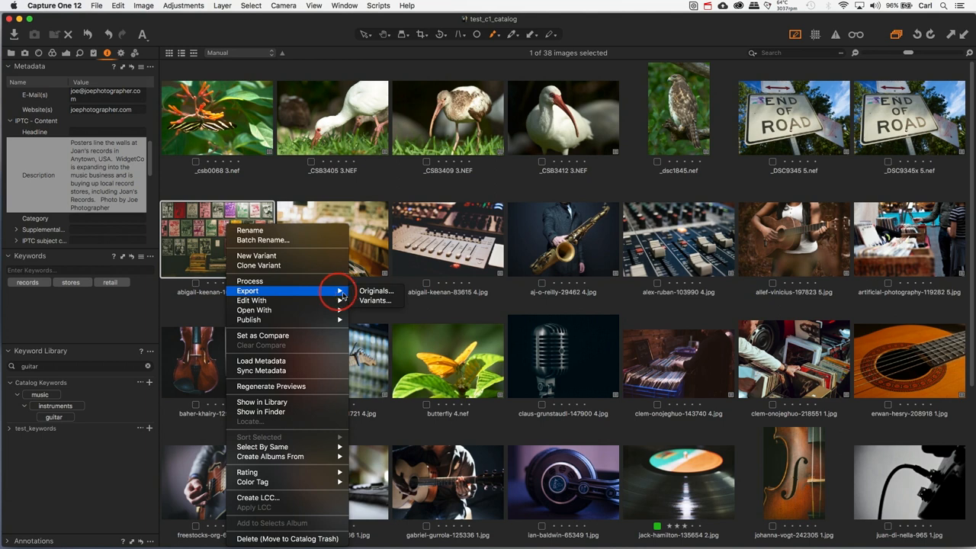
pyautogui.moveTo(374, 292)
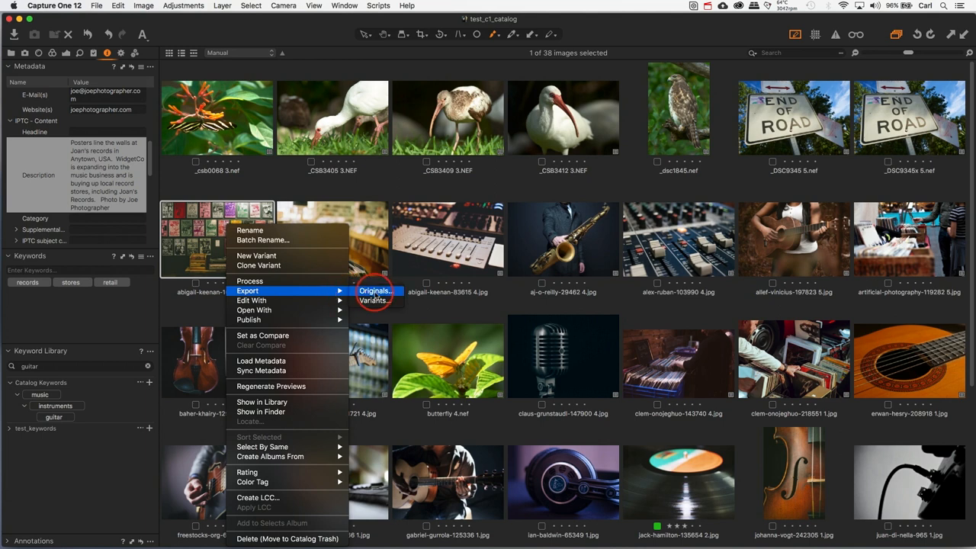
pyautogui.moveTo(373, 300)
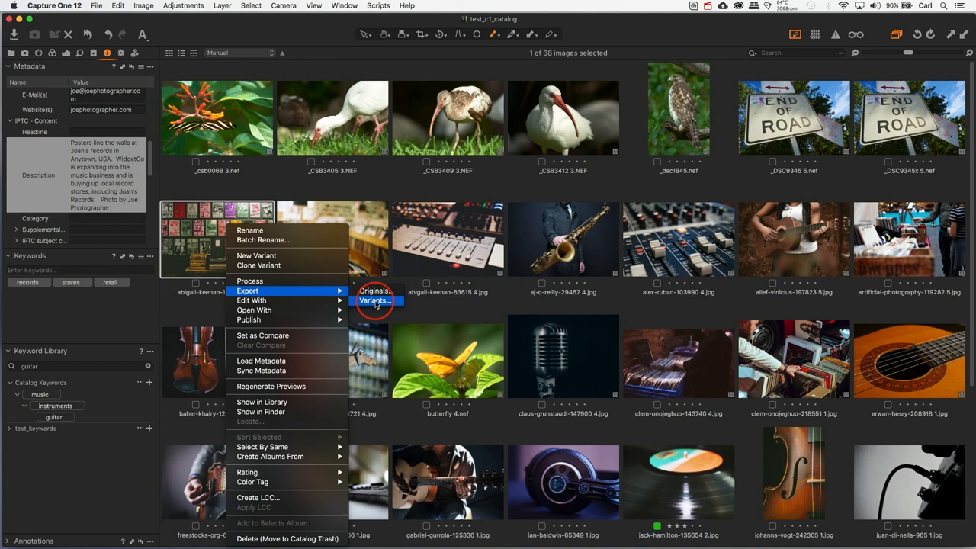
pyautogui.click(373, 301)
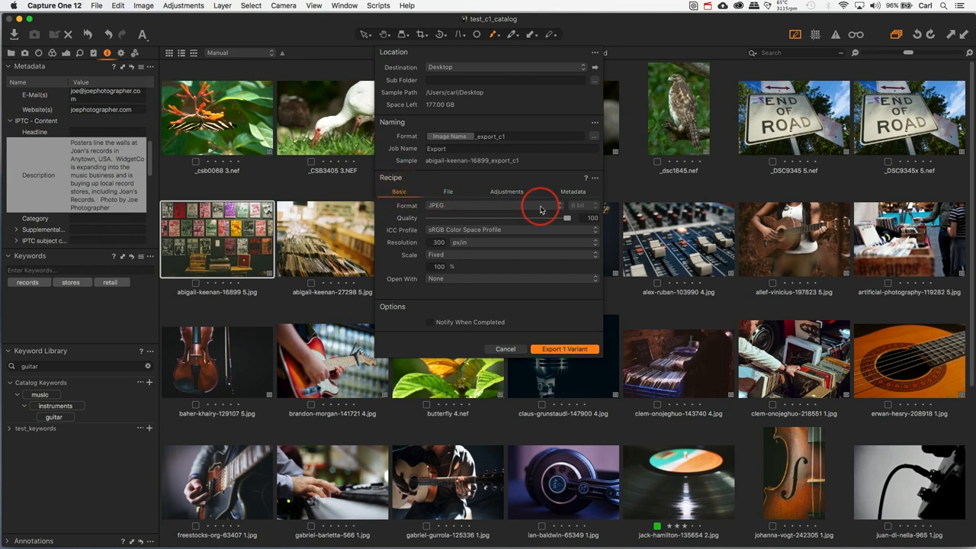
# - Set Keywords to All under the export Metadata options and export the JPEG variant
pyautogui.click(572, 191)
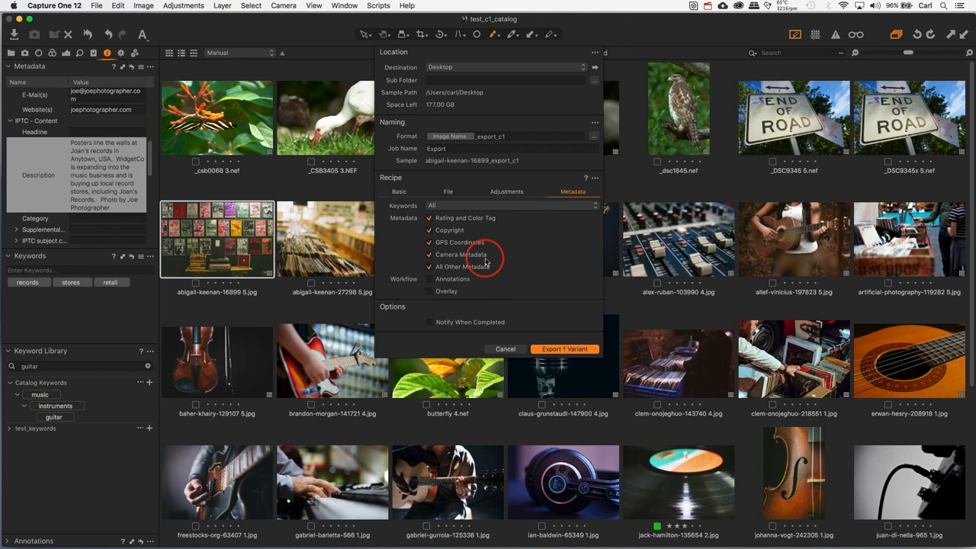
pyautogui.click(511, 206)
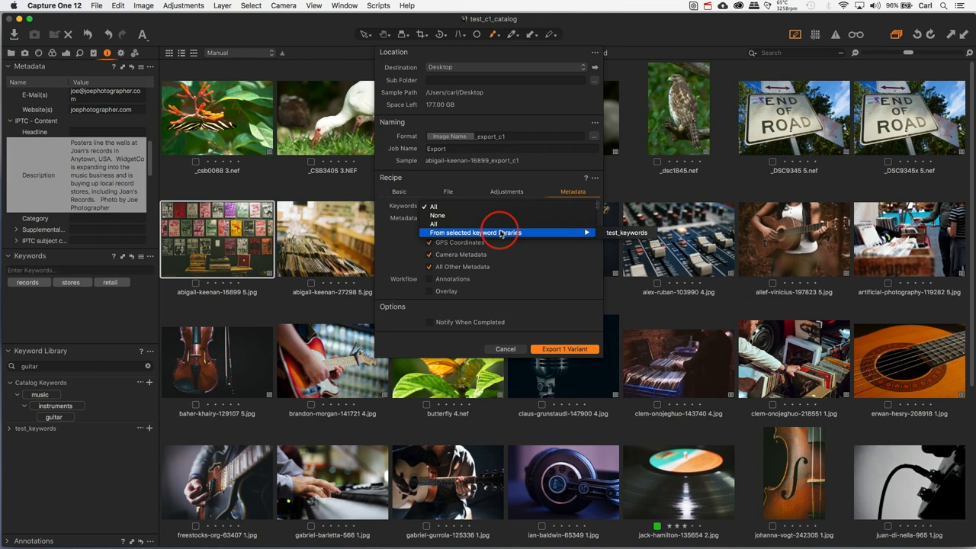
pyautogui.moveTo(433, 207)
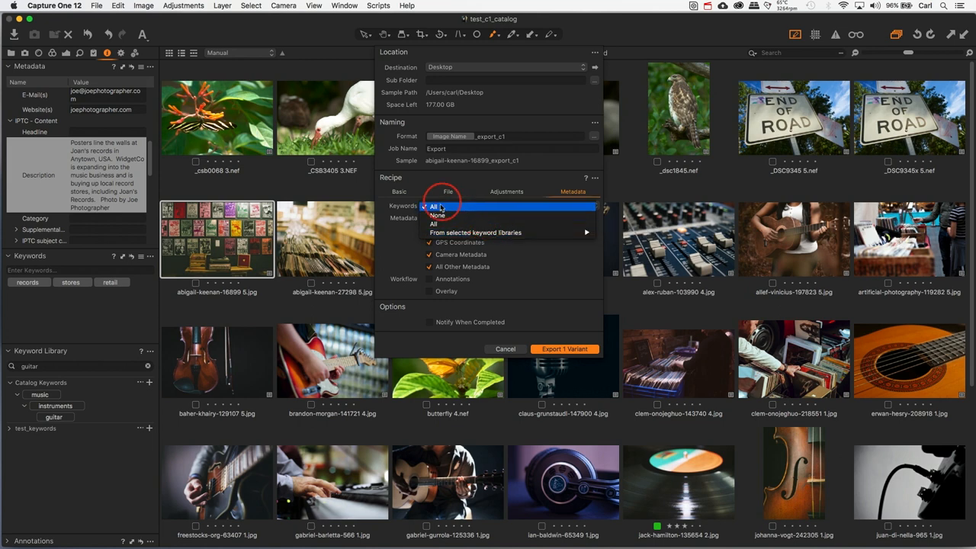
pyautogui.click(434, 206)
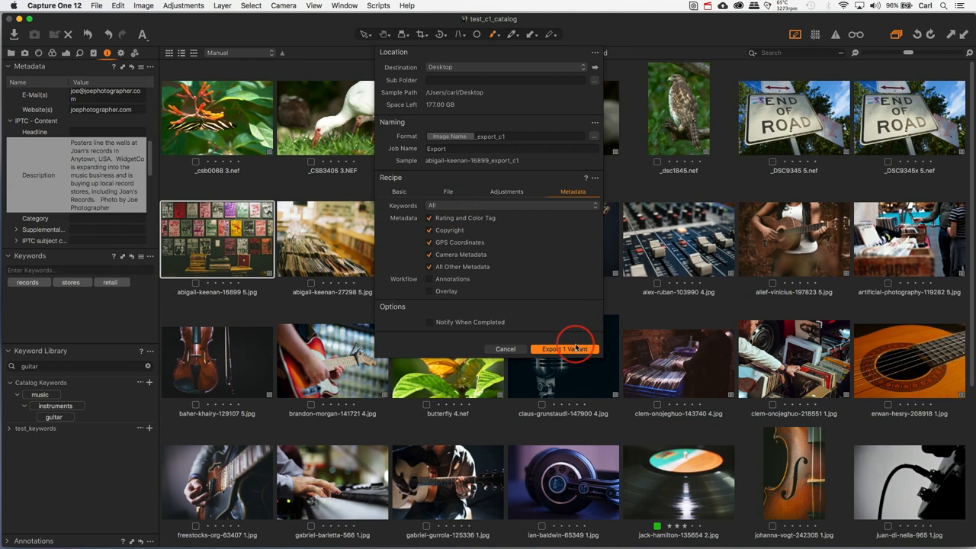
pyautogui.click(564, 349)
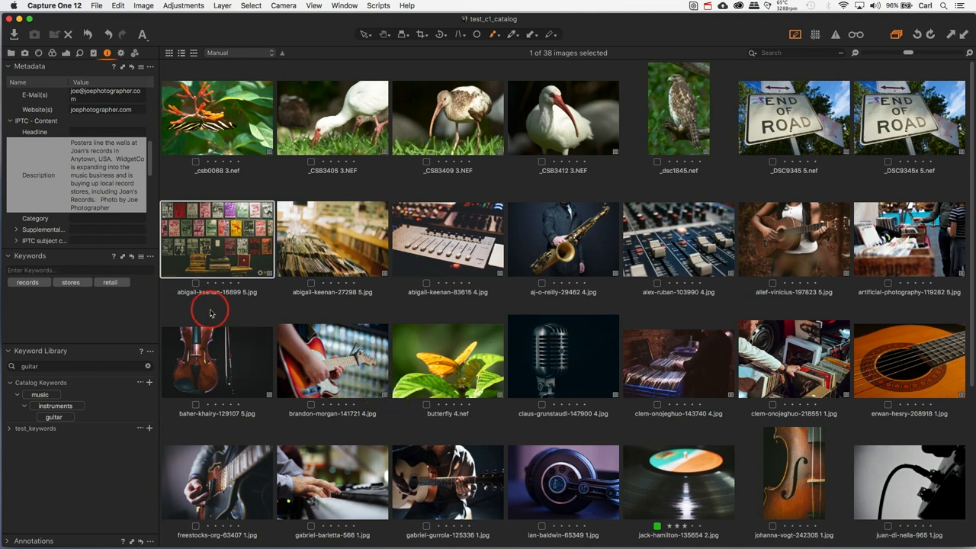
pyautogui.moveTo(189, 291)
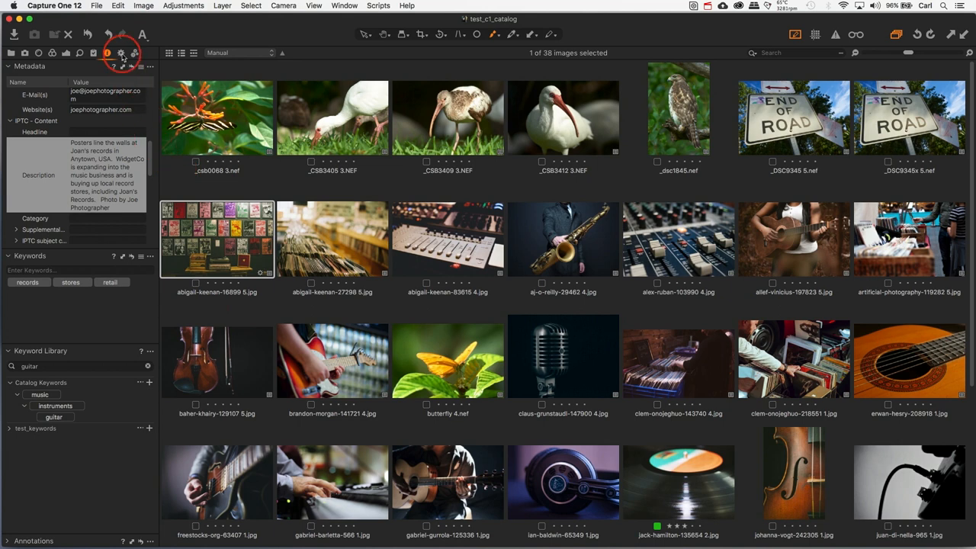
# - Process the poster photo with the checked JPEG to desktop output recipe
pyautogui.click(121, 52)
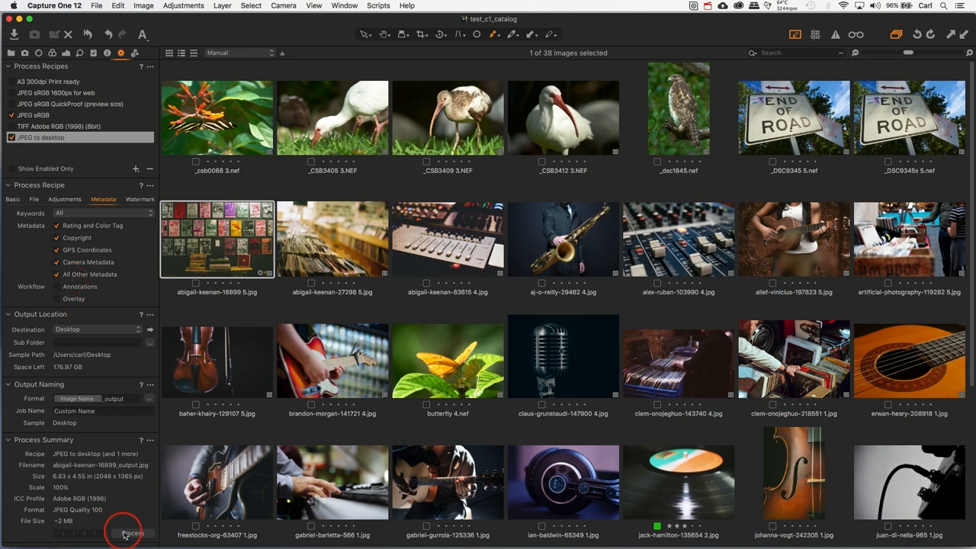
pyautogui.click(131, 533)
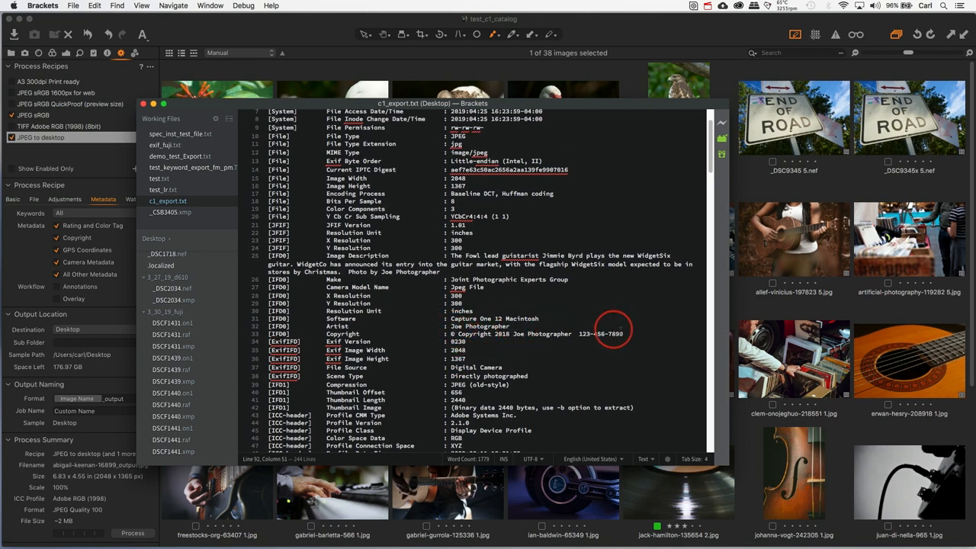
# - Open the context menu over the Artist and Copyright lines in c1_export.txt
pyautogui.rightClick(587, 334)
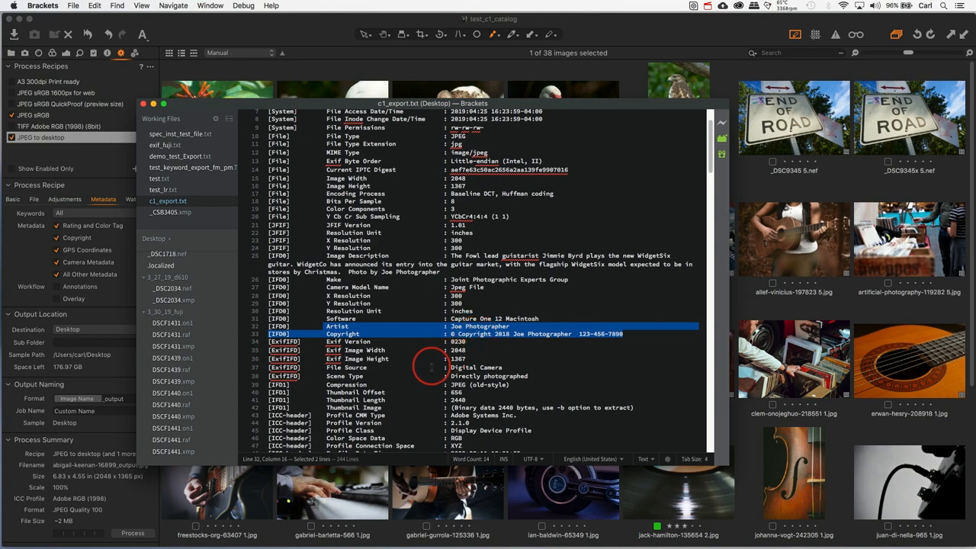
# - Scroll through the IPTC and XMP sections to the Keywords value music, instruments, guitar
pyautogui.scroll(-3)
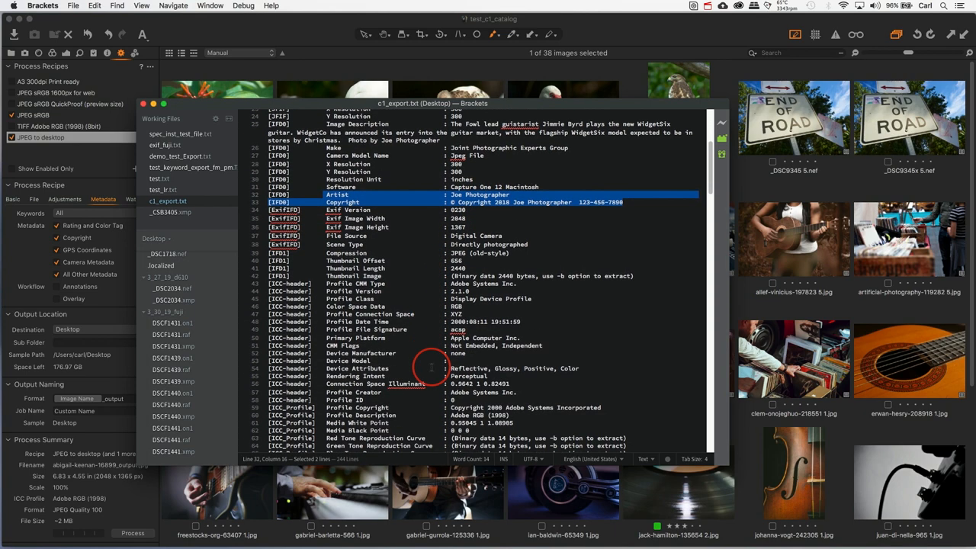
pyautogui.scroll(-3)
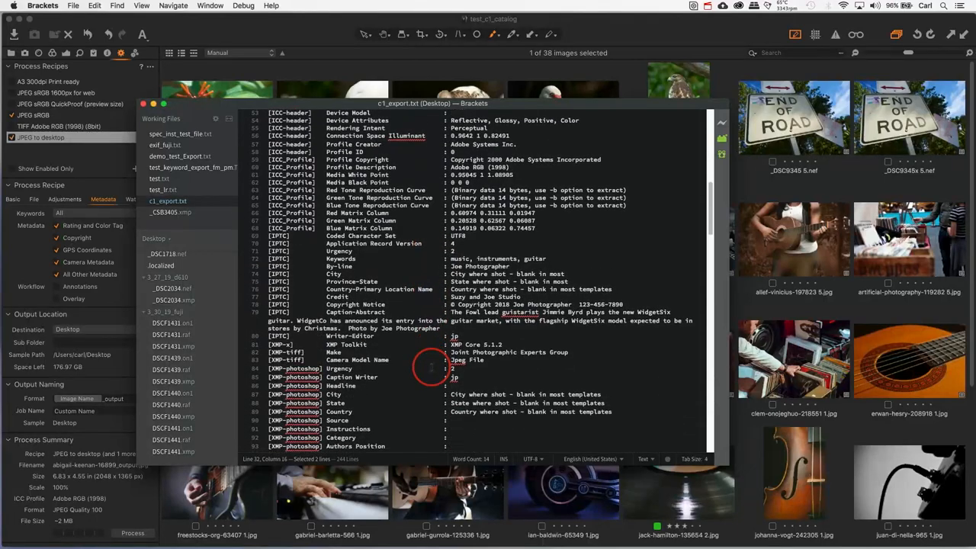
pyautogui.scroll(-3)
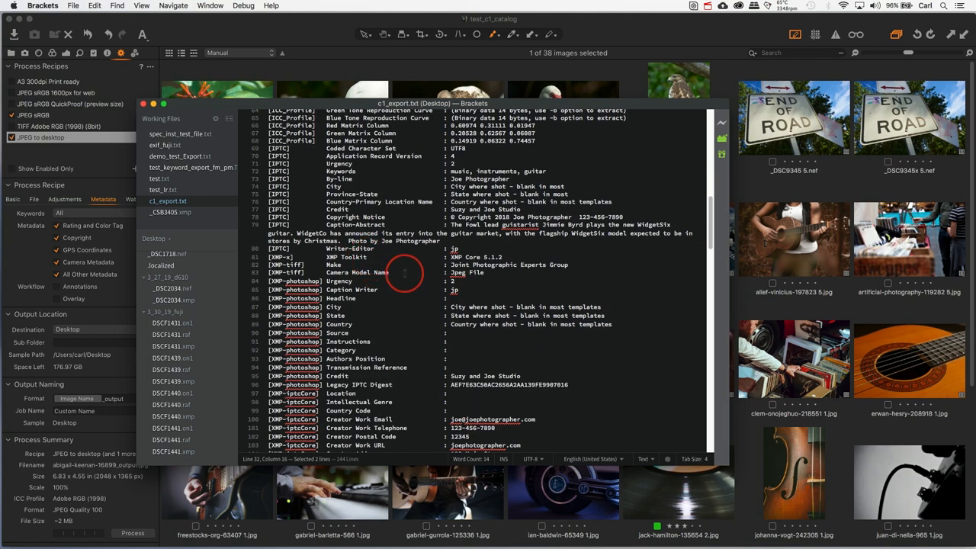
pyautogui.scroll(-3)
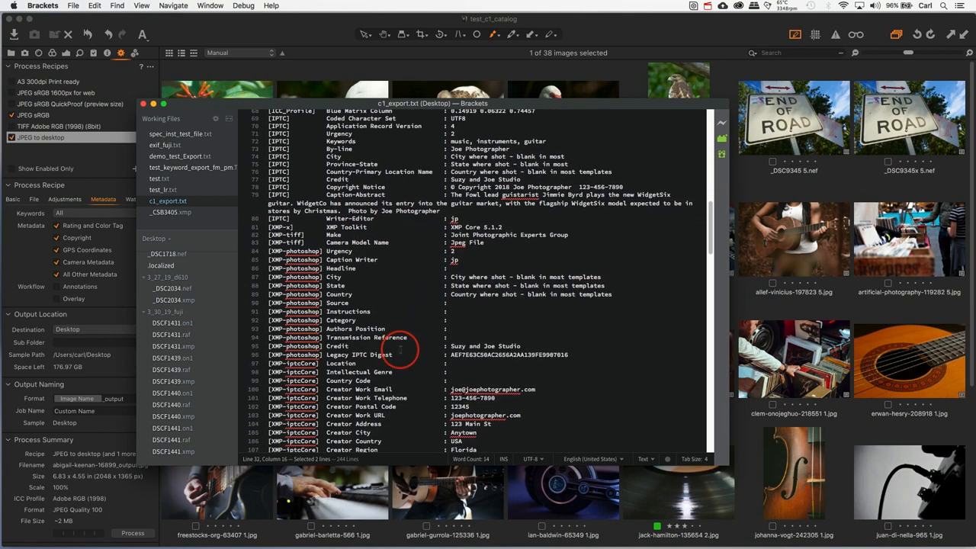
pyautogui.scroll(-3)
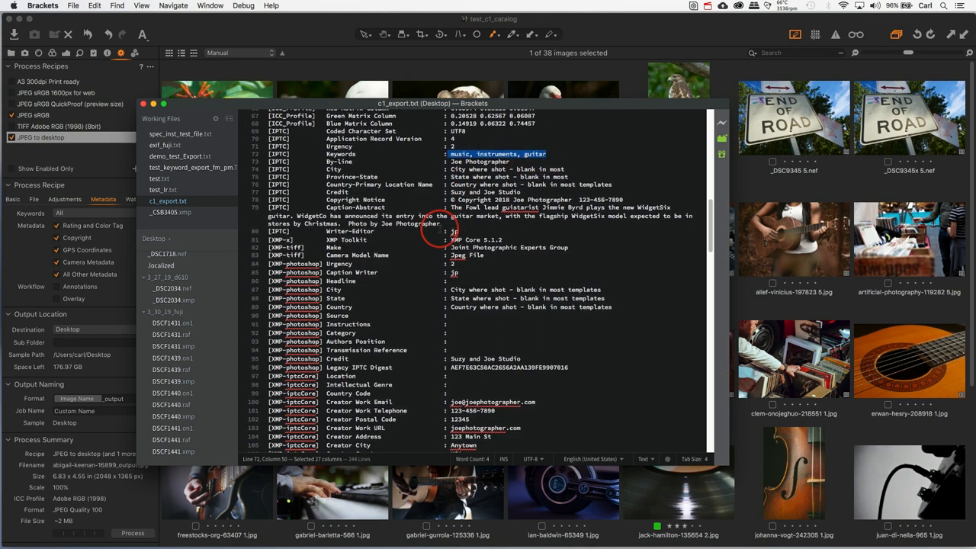
pyautogui.scroll(-3)
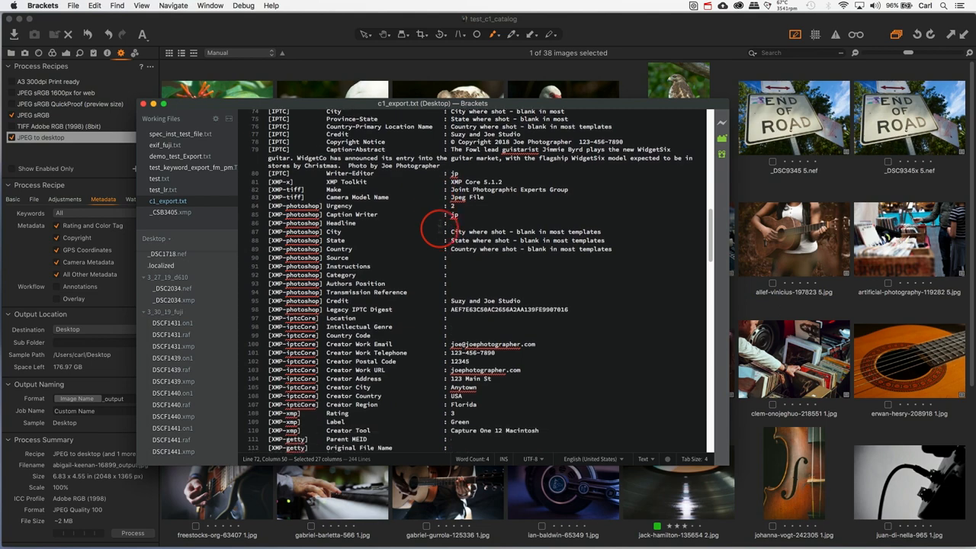
pyautogui.scroll(-3)
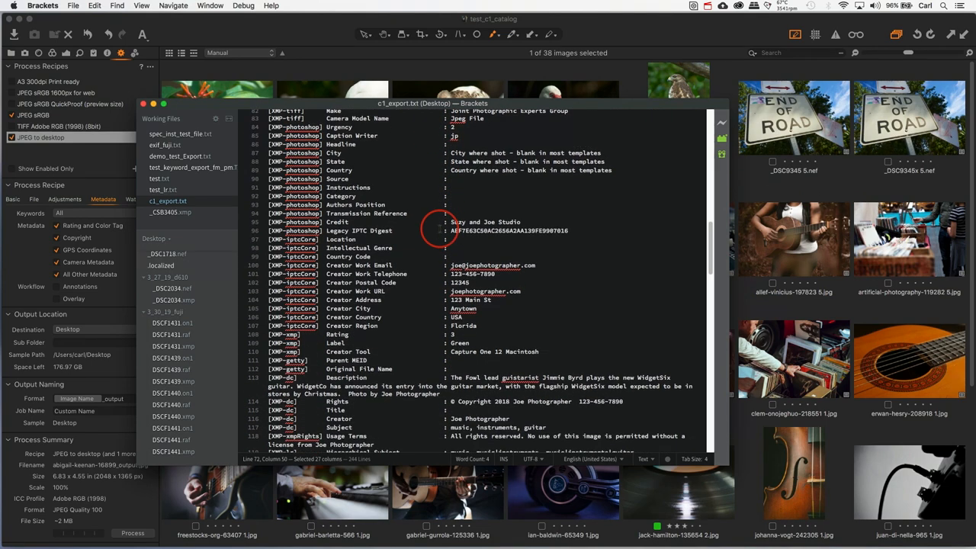
pyautogui.scroll(-3)
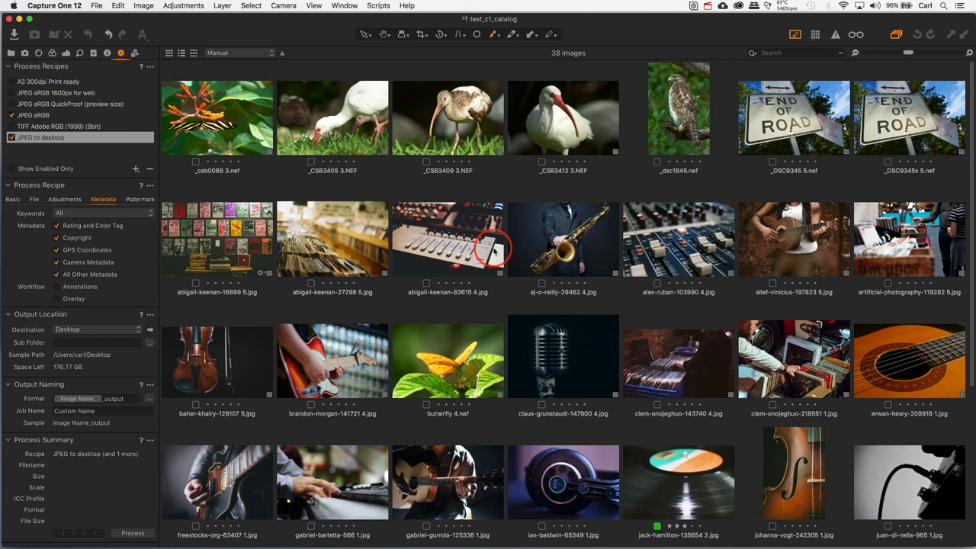
pyautogui.moveTo(343, 127)
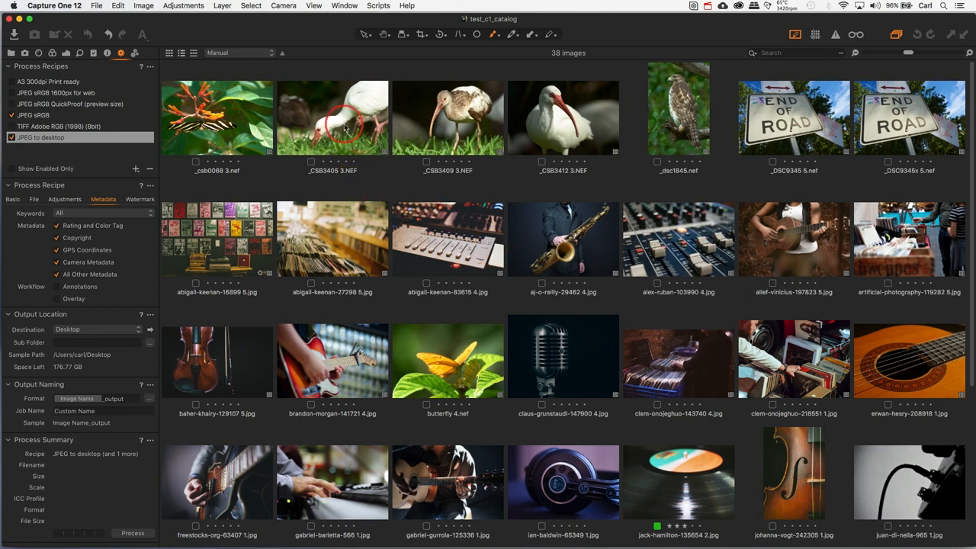
# - Select the ibis photo _CSB3405 showing the white bird feeding
pyautogui.click(331, 118)
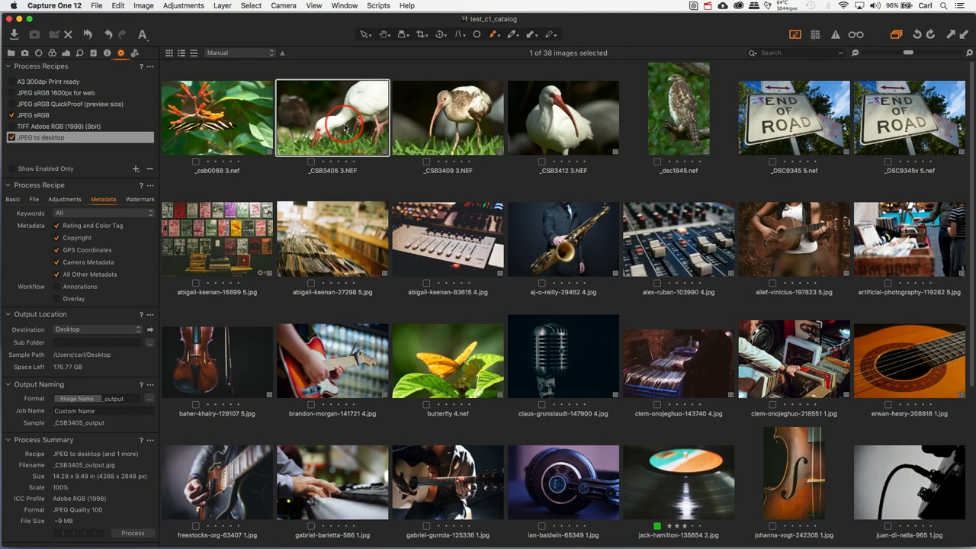
# - Select michael-battaglia-181822 and show its IPTC description and keywords in Metadata
pyautogui.scroll(-3)
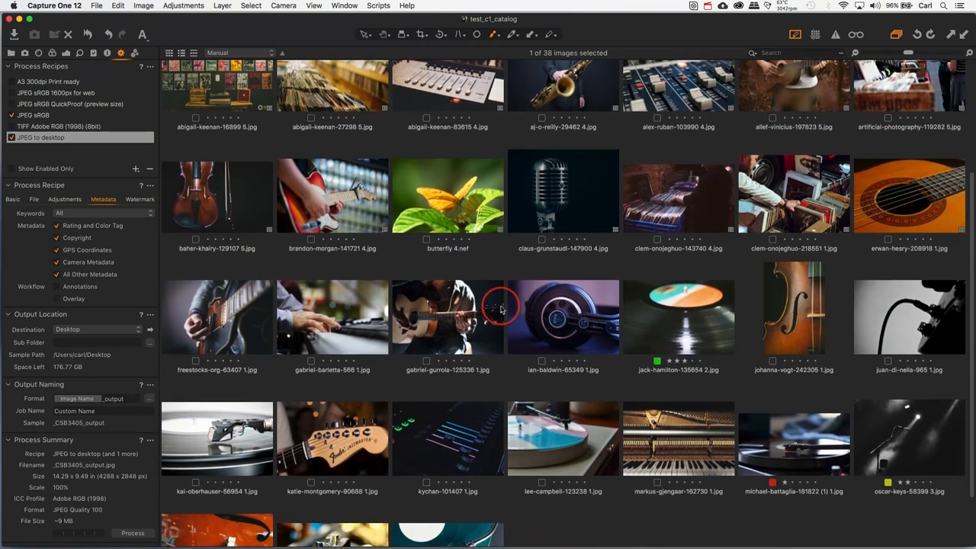
pyautogui.scroll(-3)
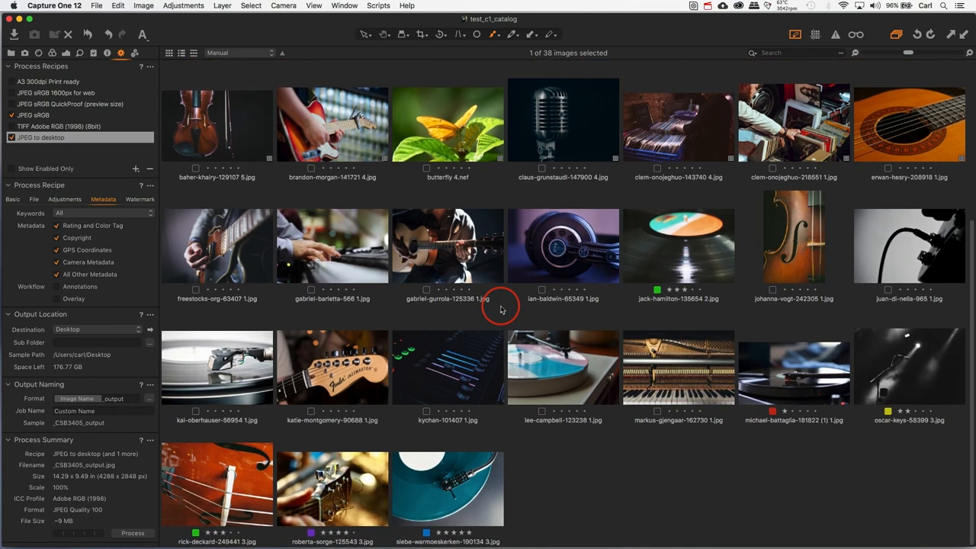
pyautogui.moveTo(518, 381)
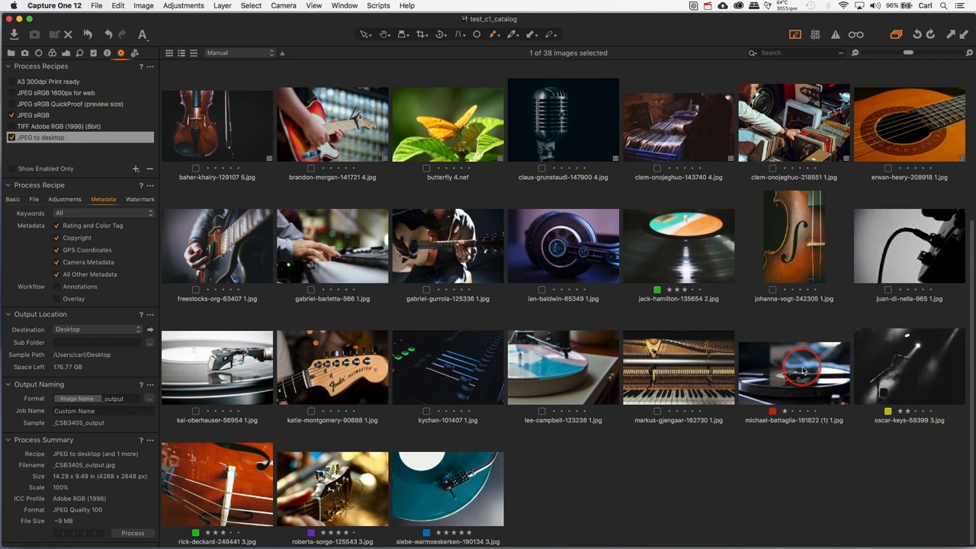
pyautogui.click(793, 369)
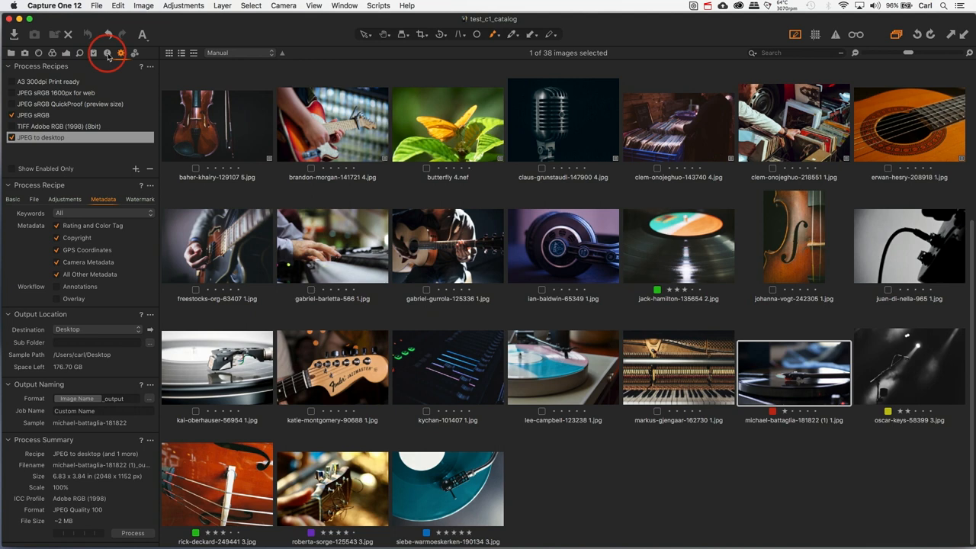
pyautogui.click(107, 53)
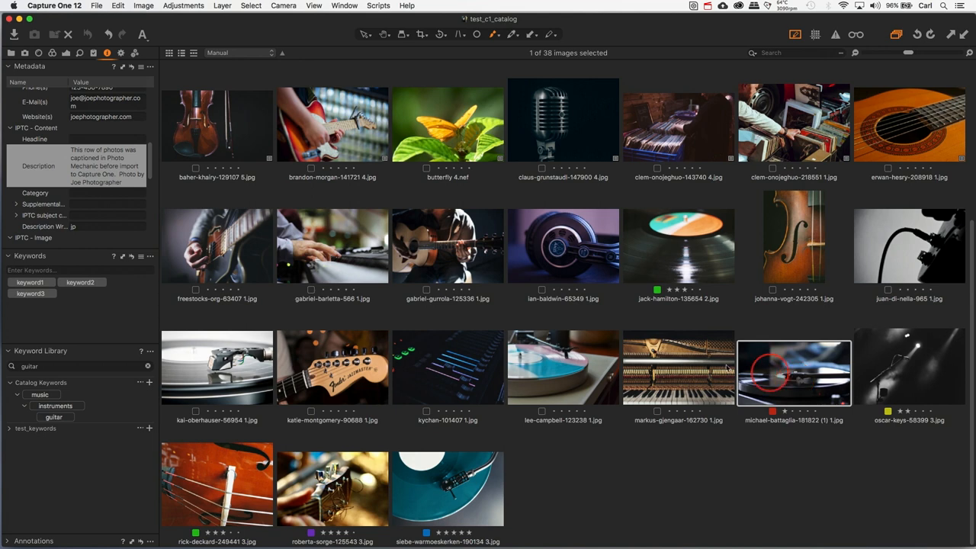
# - Filter the Library by the search term 'records' to show five record-store images
pyautogui.click(11, 53)
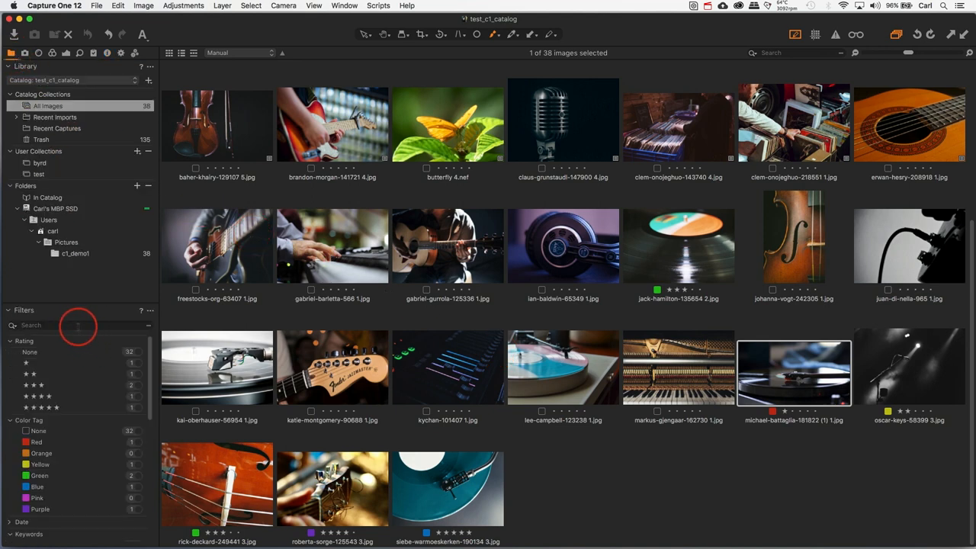
pyautogui.write('red')
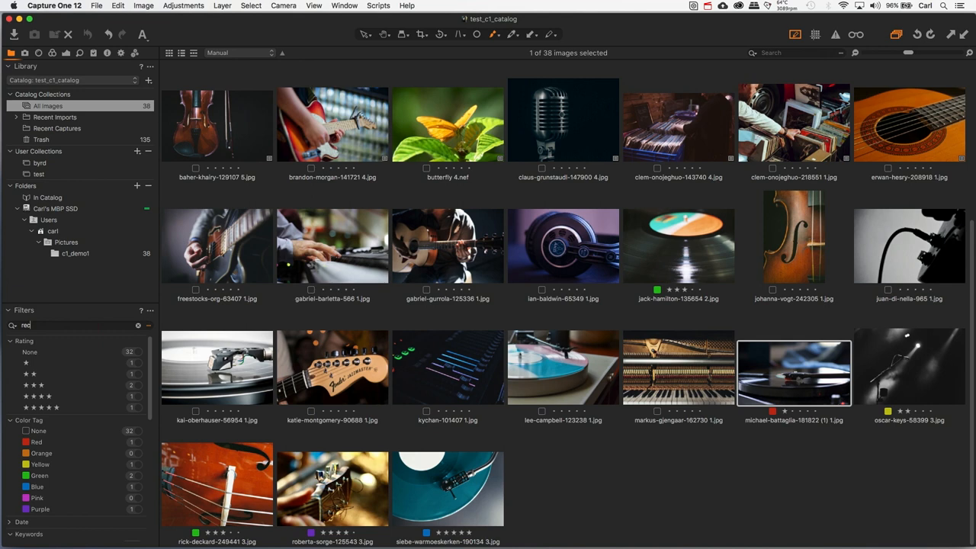
pyautogui.write('records')
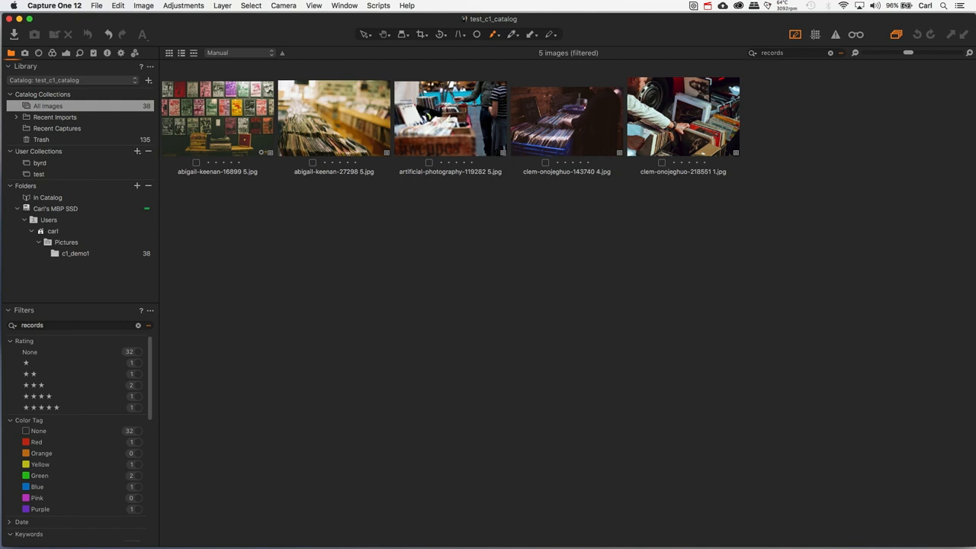
pyautogui.click(61, 324)
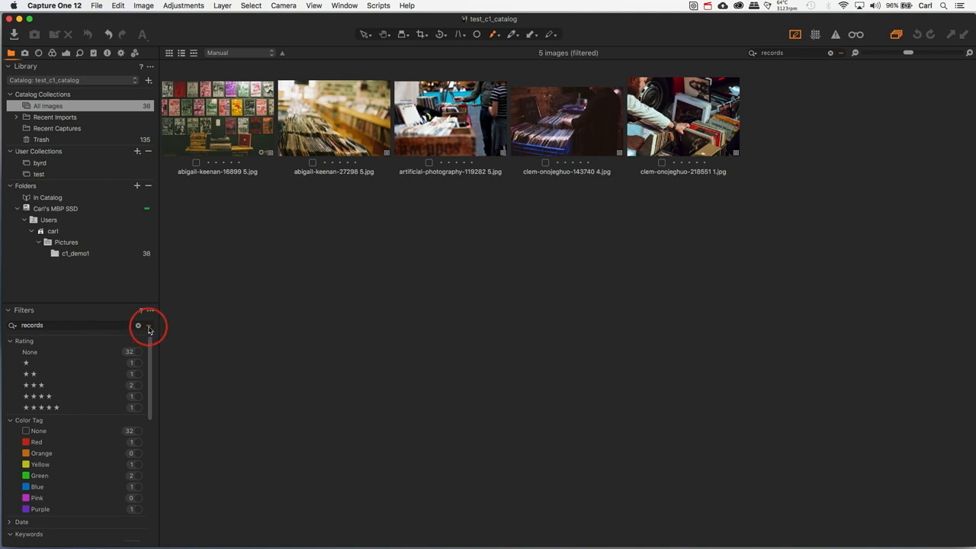
# - Open Advanced Search, add two more rules, and keep 'contains records' as the first rule
pyautogui.click(138, 325)
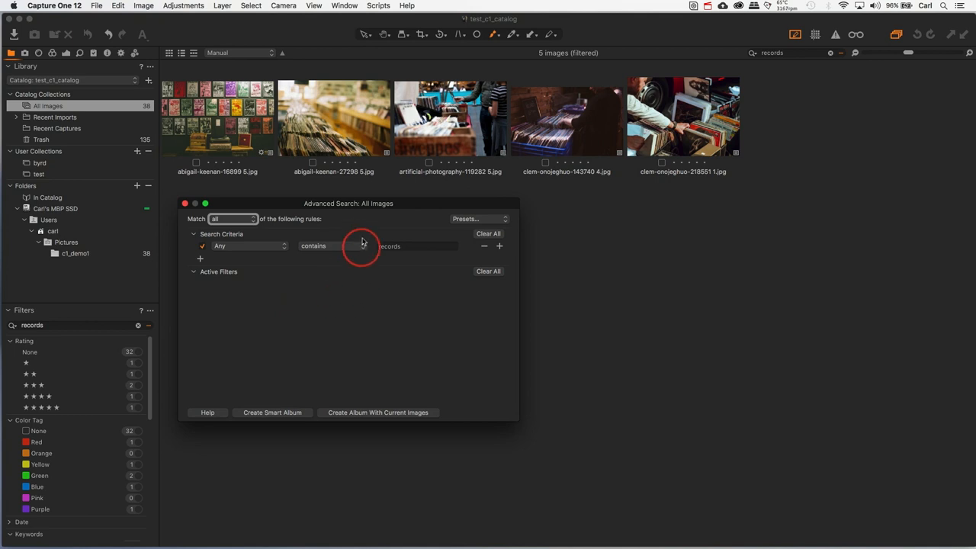
pyautogui.moveTo(345, 207)
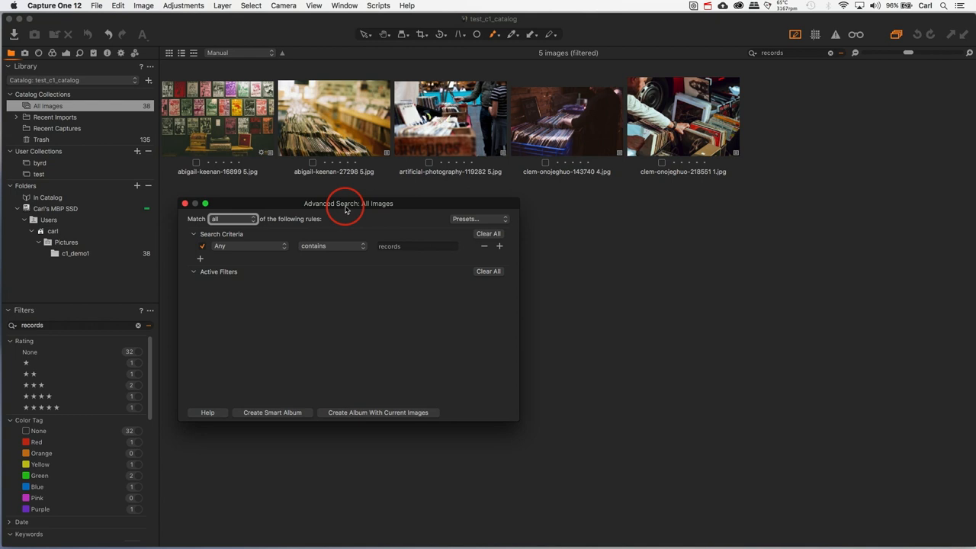
pyautogui.moveTo(266, 230)
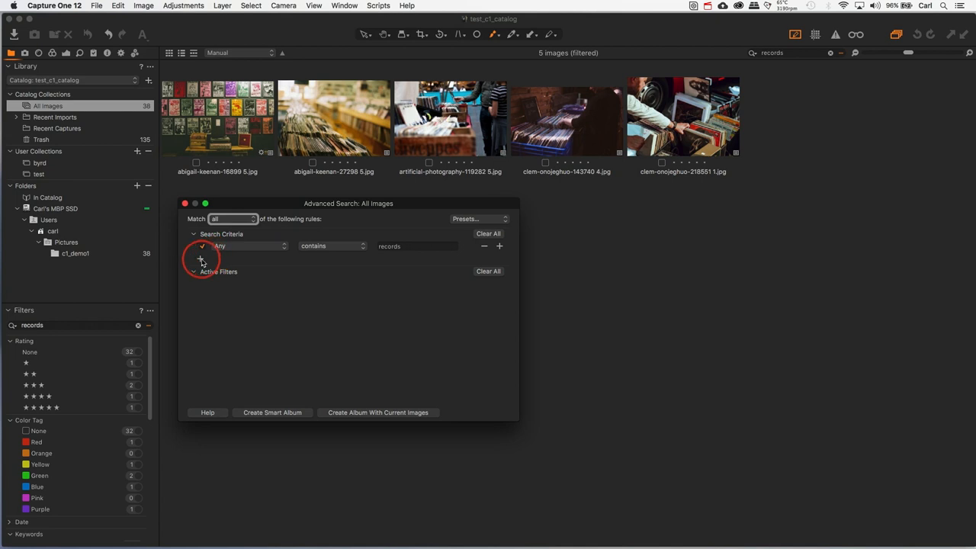
pyautogui.click(499, 246)
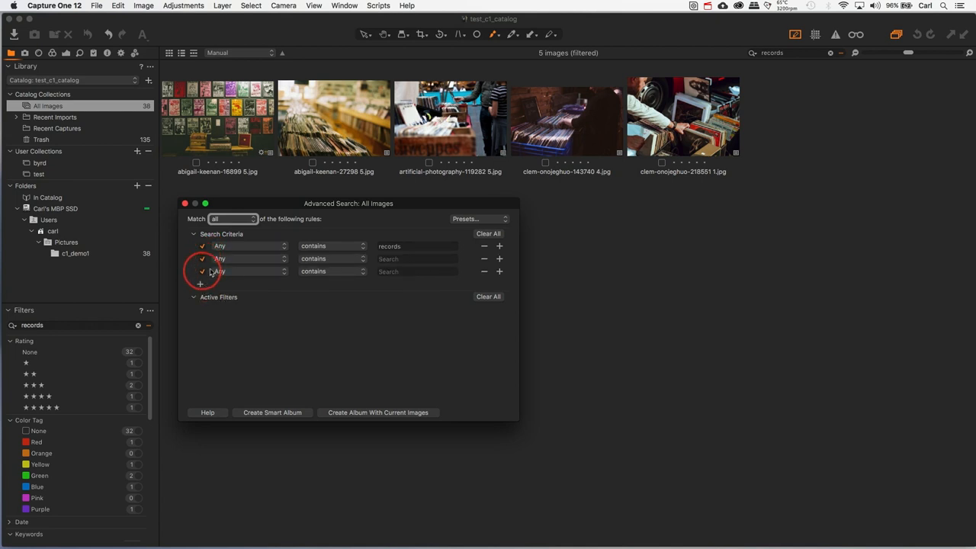
pyautogui.click(248, 271)
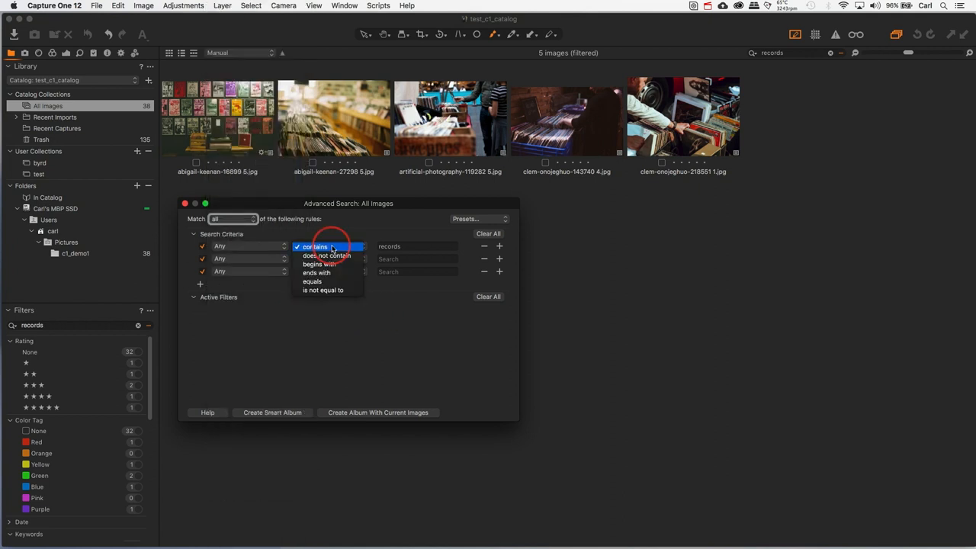
pyautogui.moveTo(326, 255)
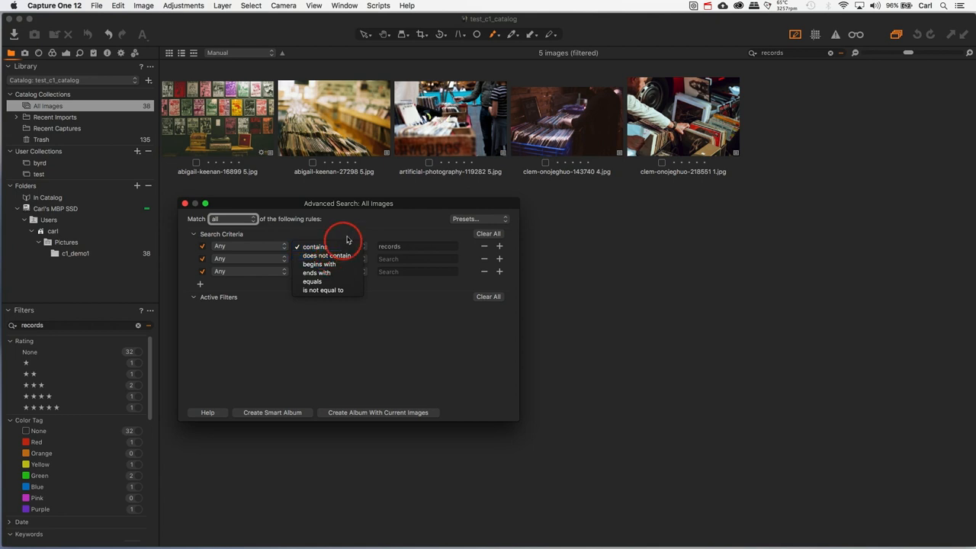
pyautogui.click(313, 246)
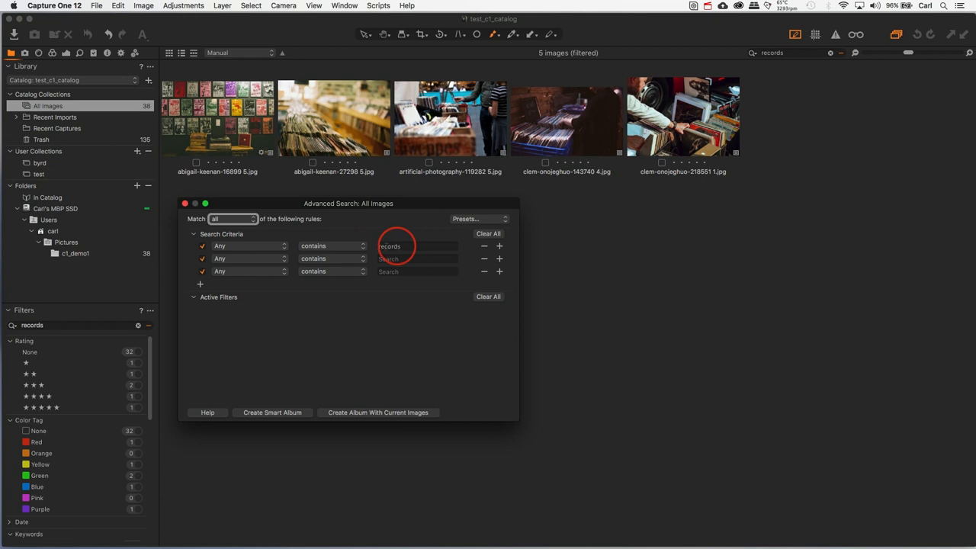
pyautogui.click(232, 219)
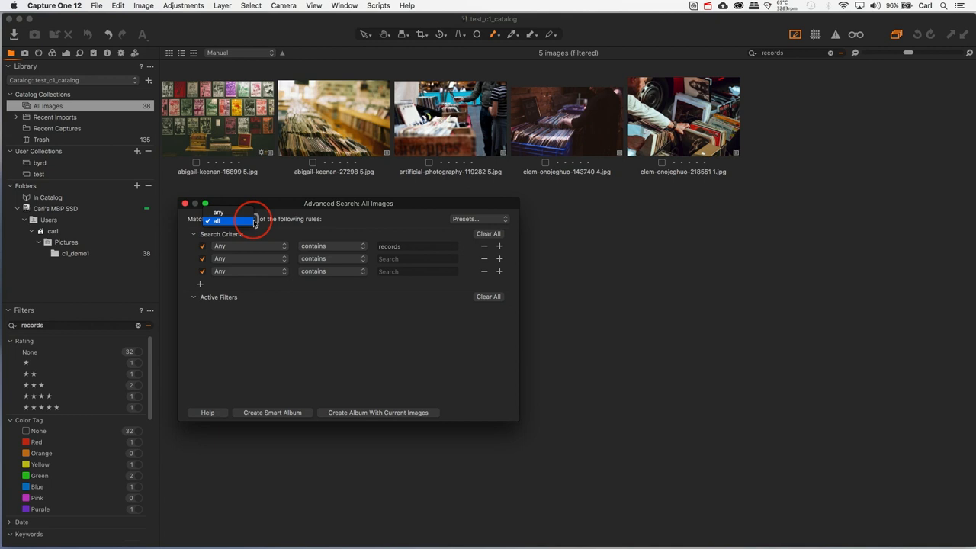
pyautogui.moveTo(257, 223)
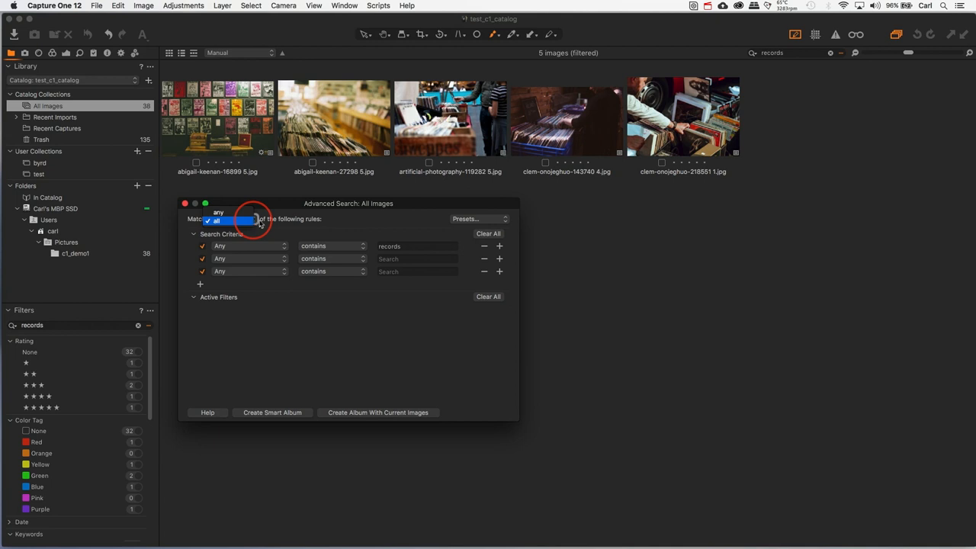
pyautogui.click(477, 219)
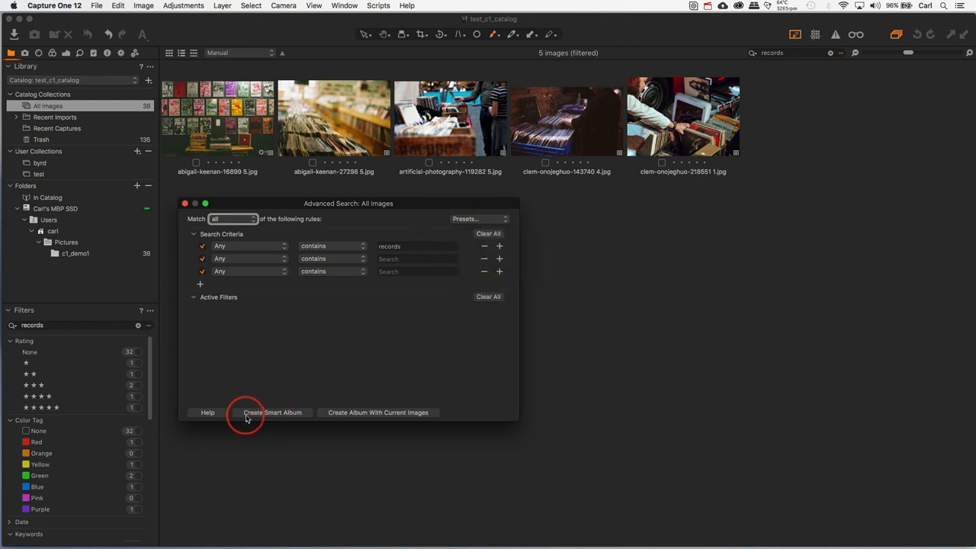
pyautogui.moveTo(292, 413)
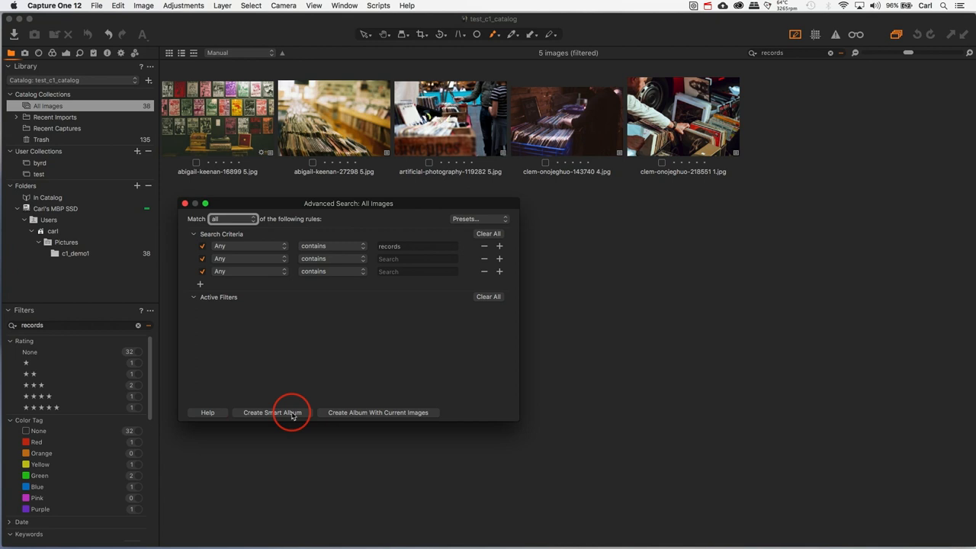
pyautogui.moveTo(356, 412)
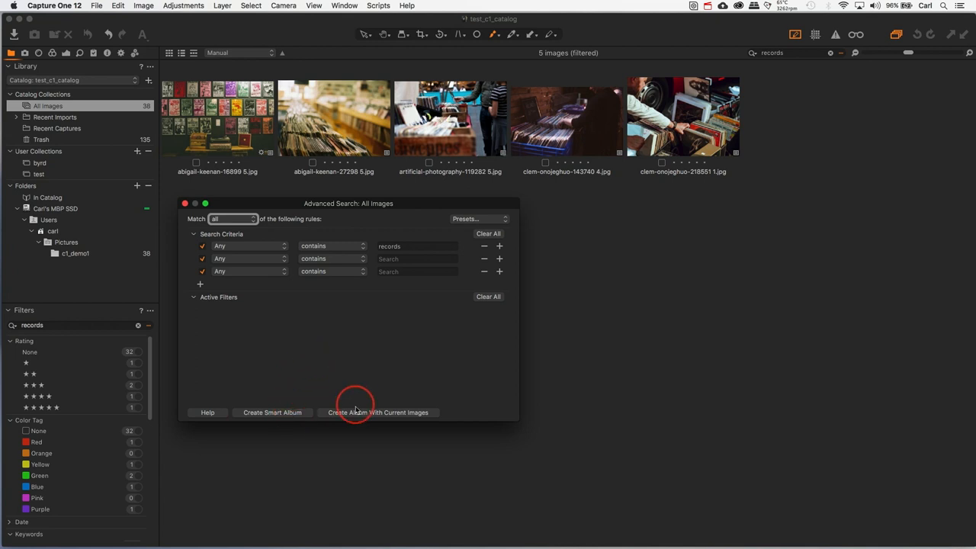